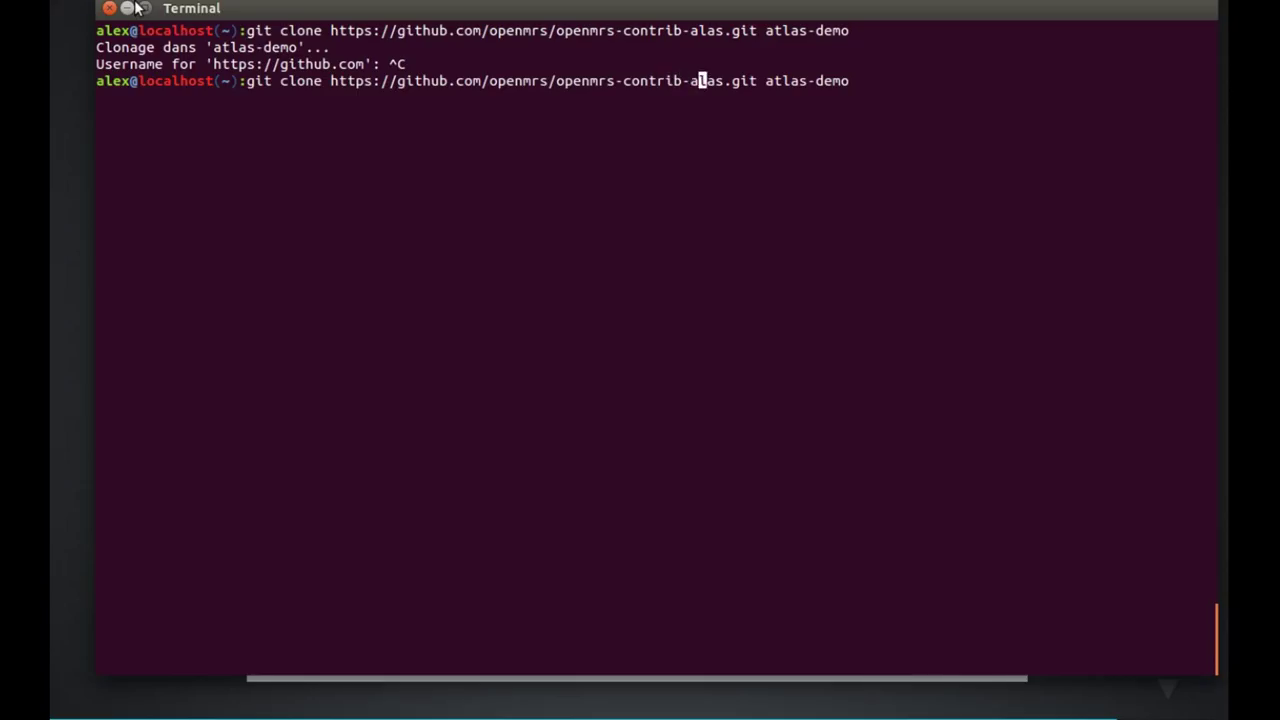
# Step: Clone openmrs-contrib-atlas into atlas-demo and change into that folder
pyautogui.write('t')
pyautogui.press('Return')
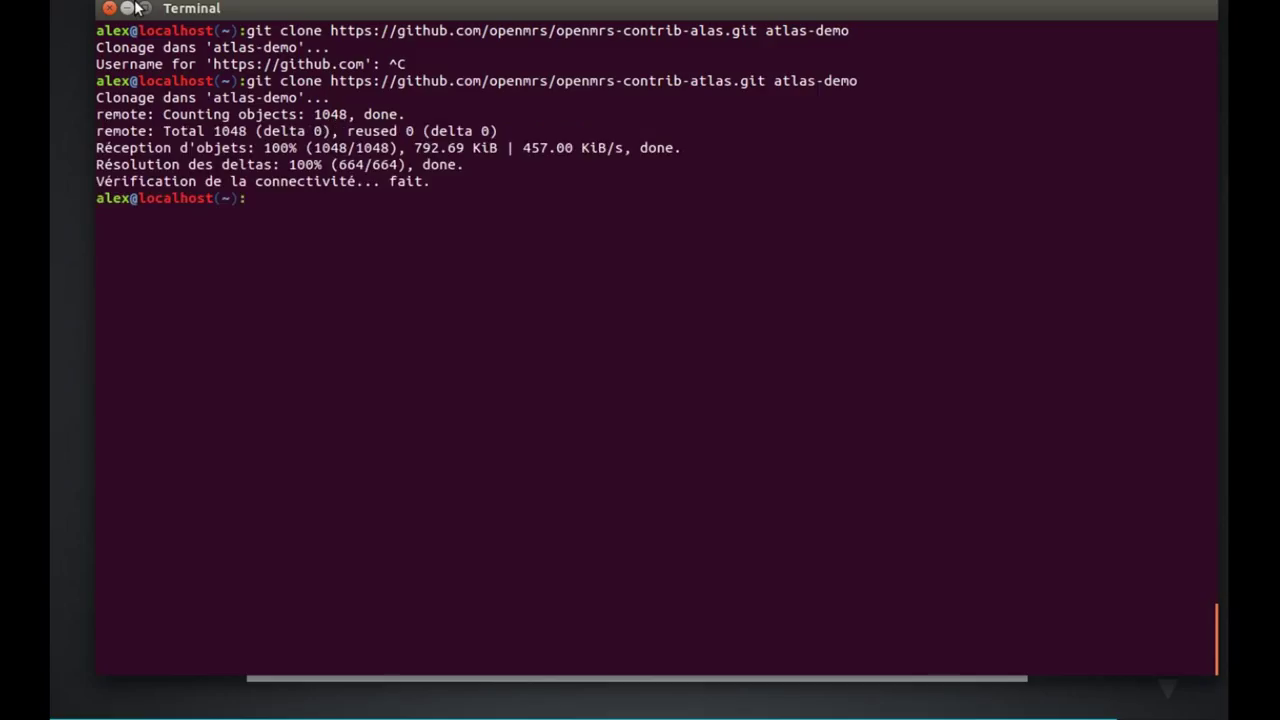
pyautogui.write('cd atlas-demo/')
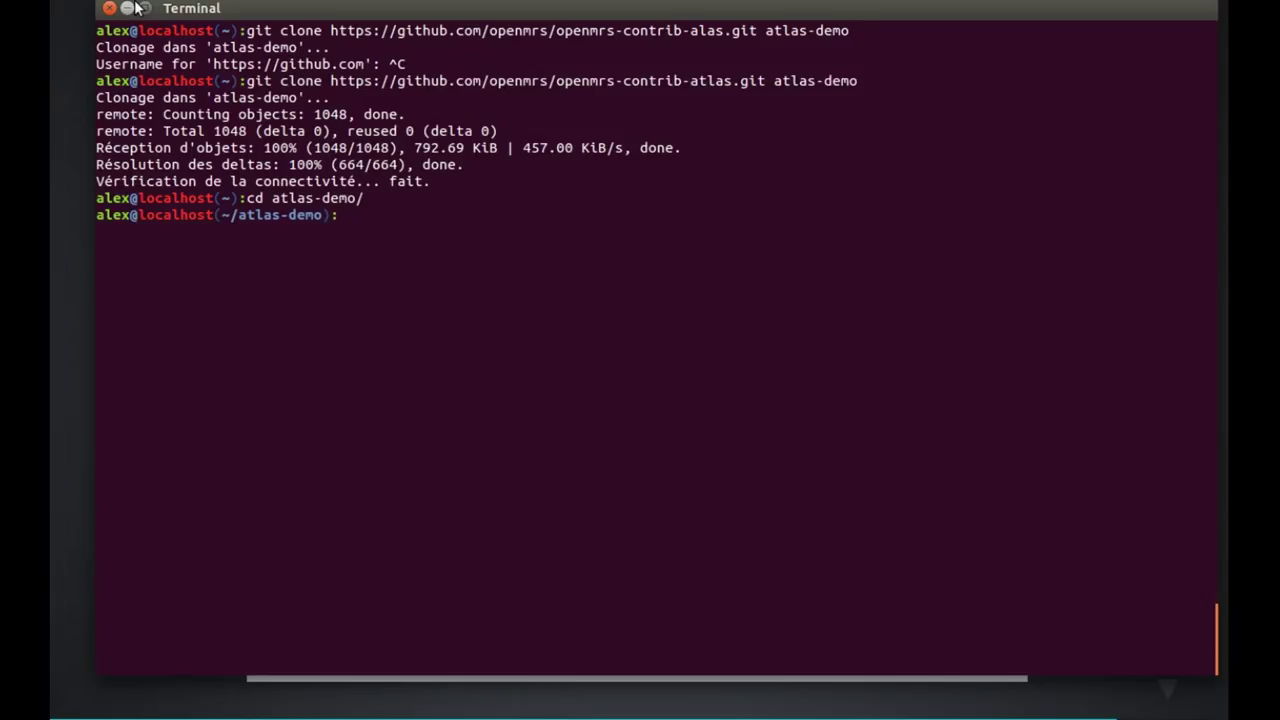
# Step: Run docker pull openmrs/atlas:2.0-dev to download the Atlas development image
pyautogui.write('docker p')
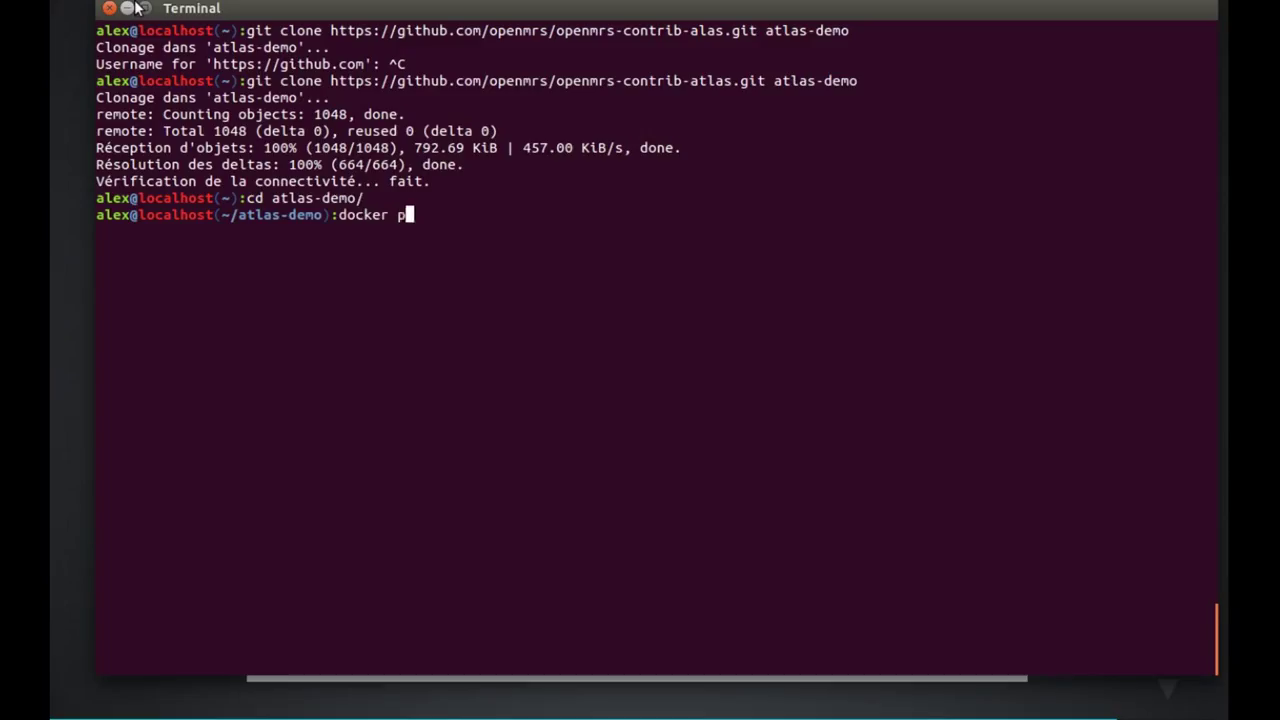
pyautogui.write('ull open')
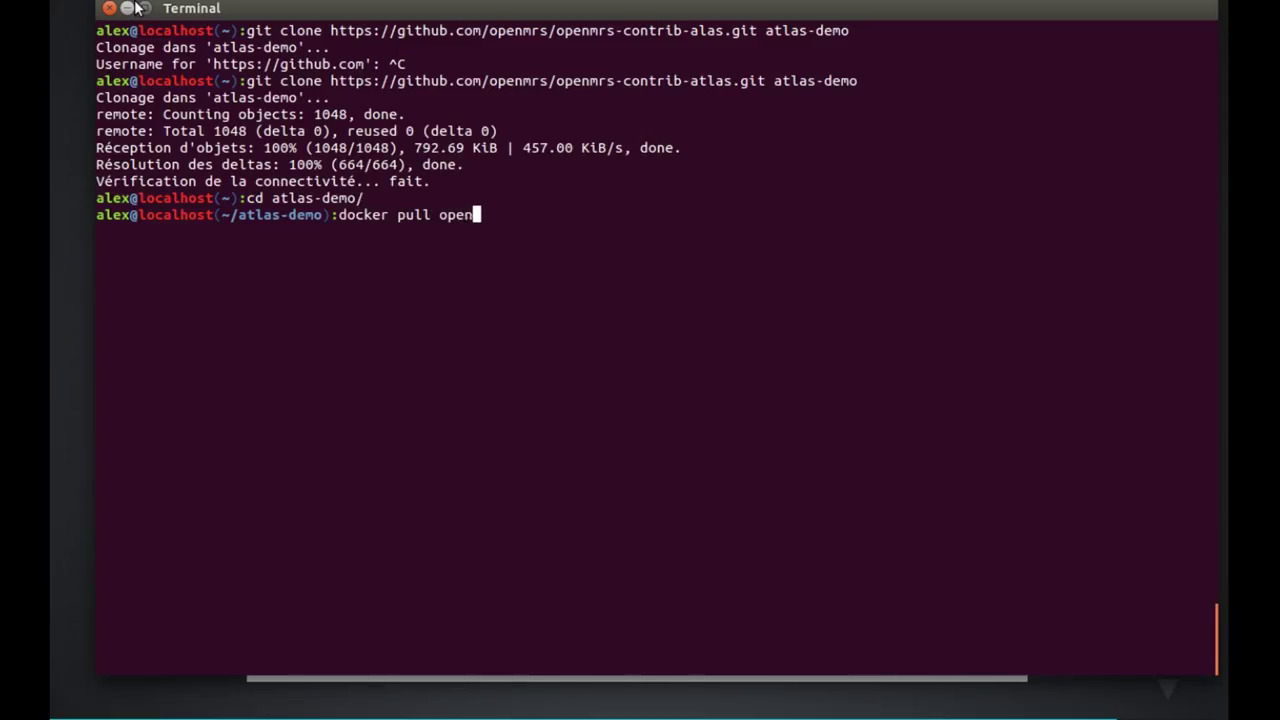
pyautogui.write('mrs/atlas')
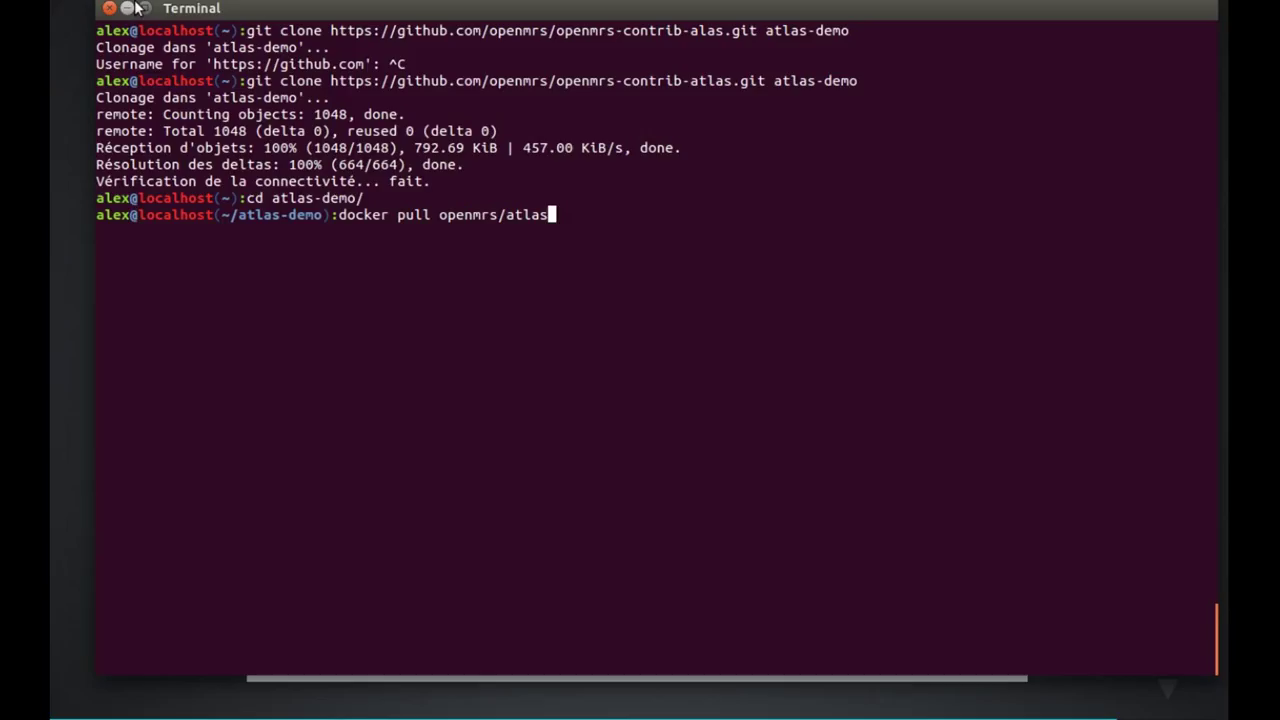
pyautogui.write(':2.0')
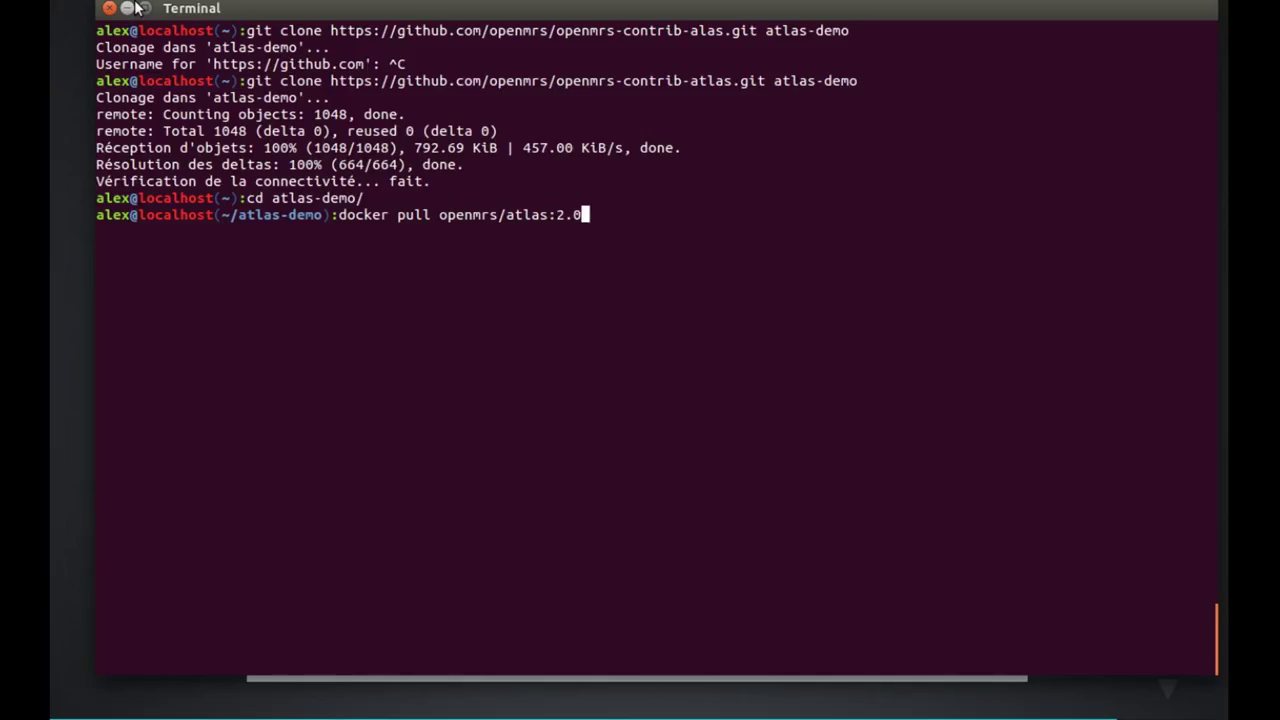
pyautogui.write('-dev')
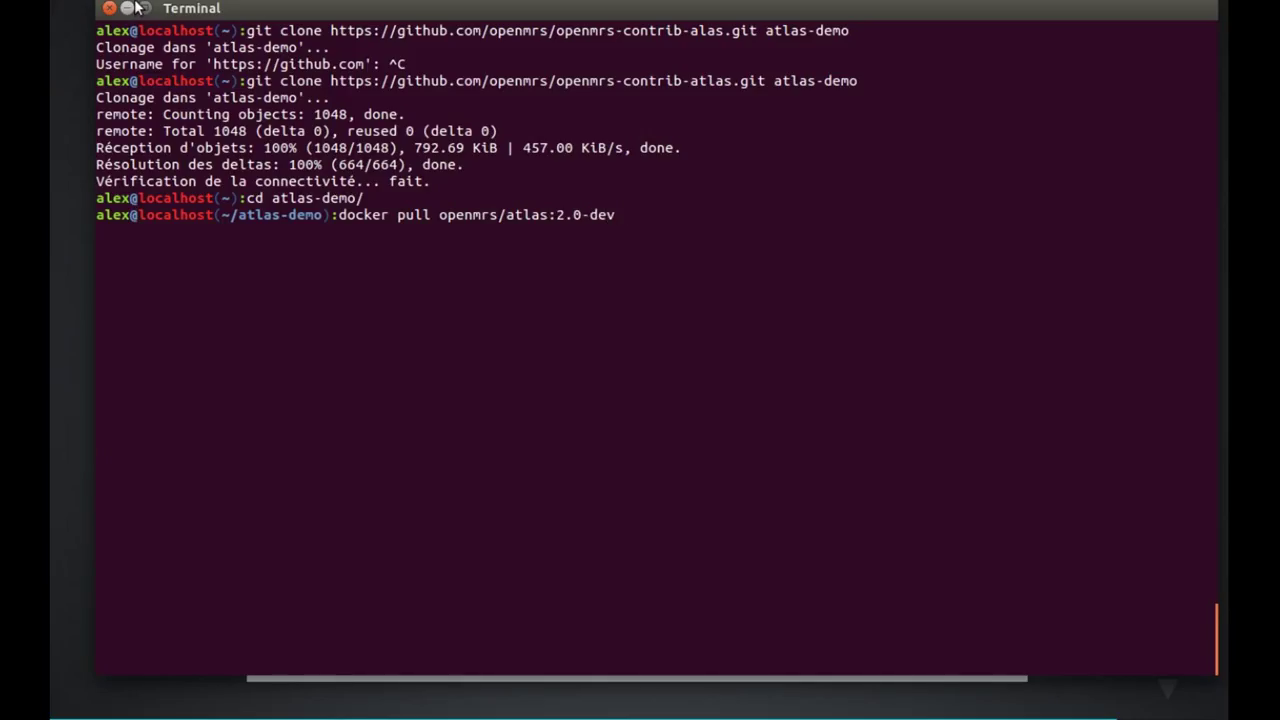
pyautogui.press('Return')
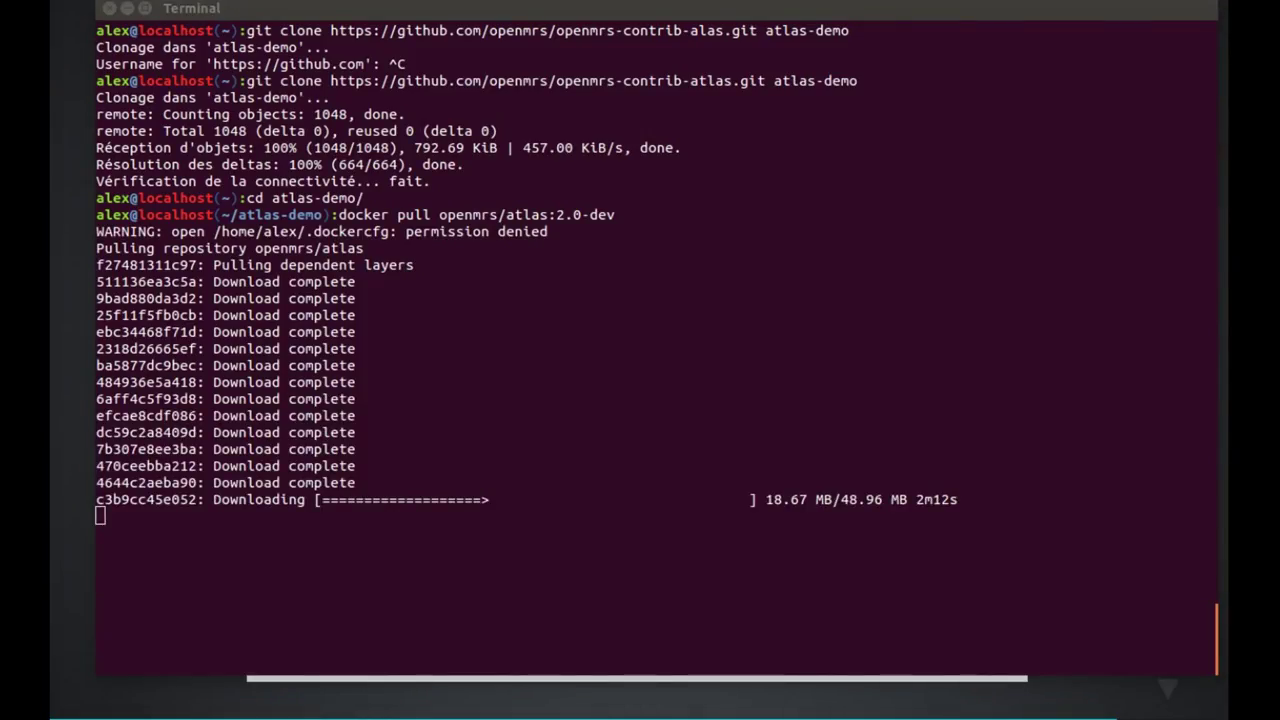
pyautogui.moveTo(1014, 504)
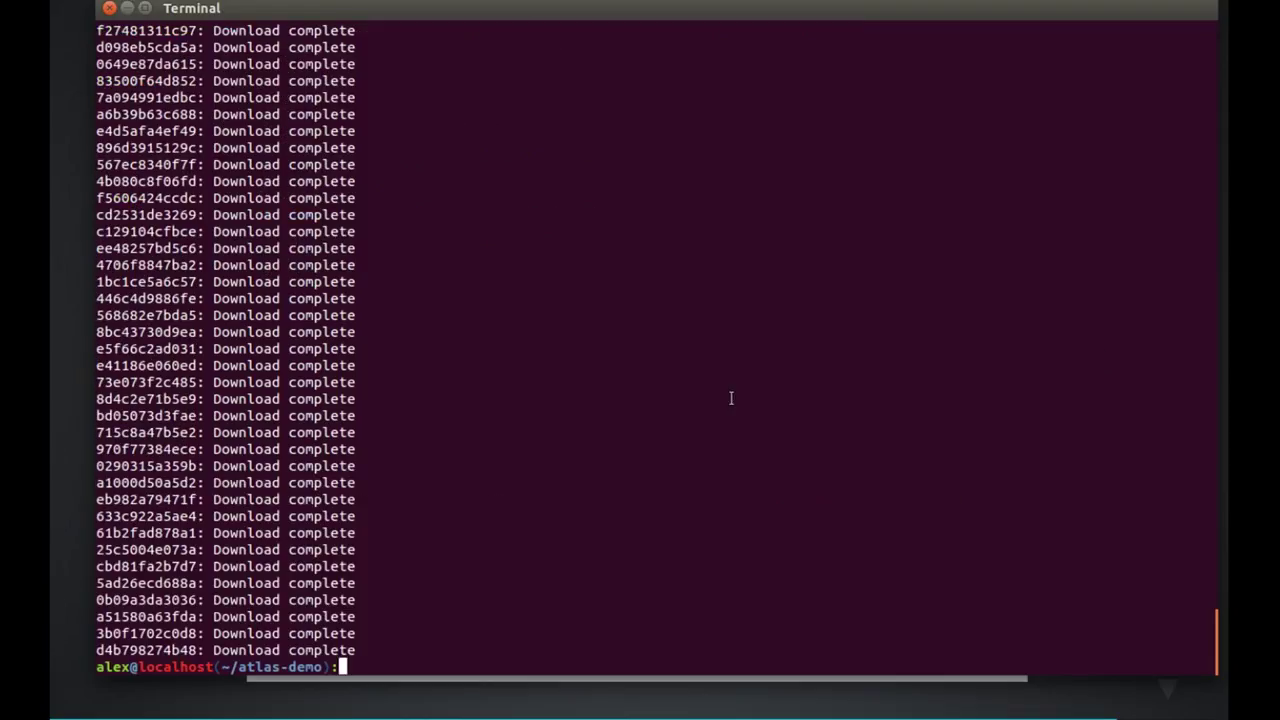
# Step: Compose docker run with HOST_IP=127.0.0.1 and atlas-demo mounted at /opt/atlas
pyautogui.write('docker run')
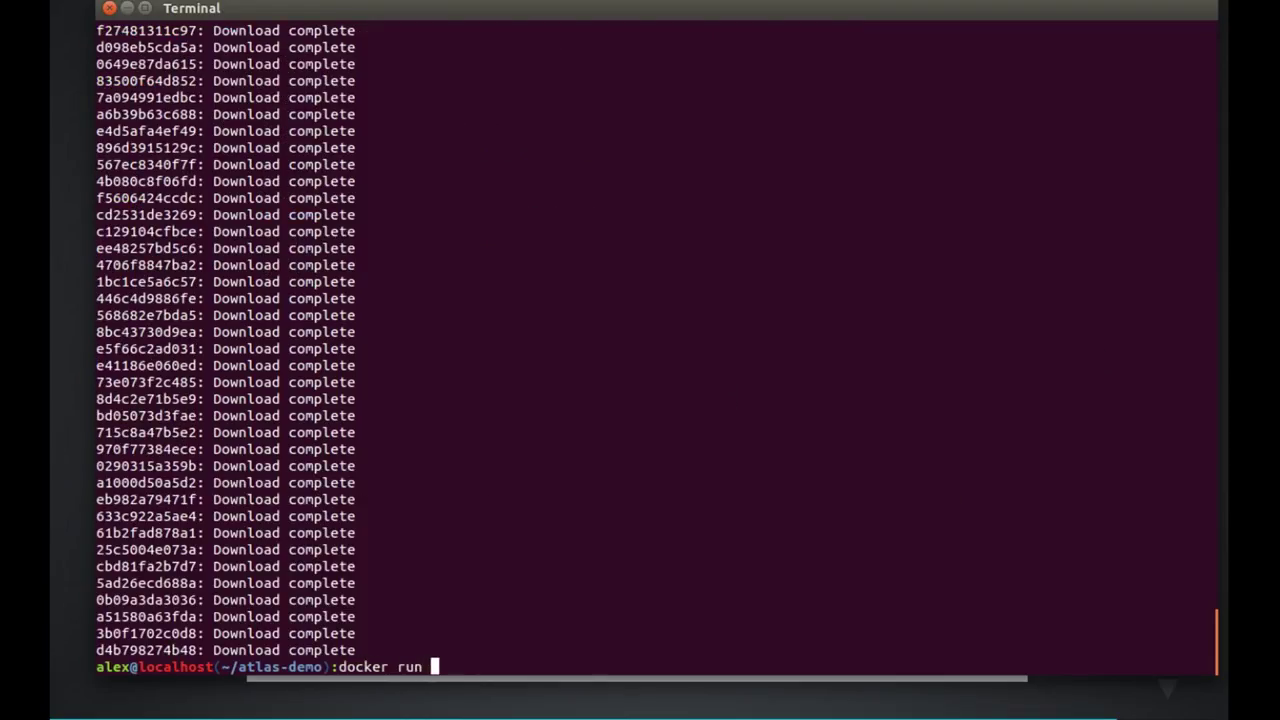
pyautogui.write('-')
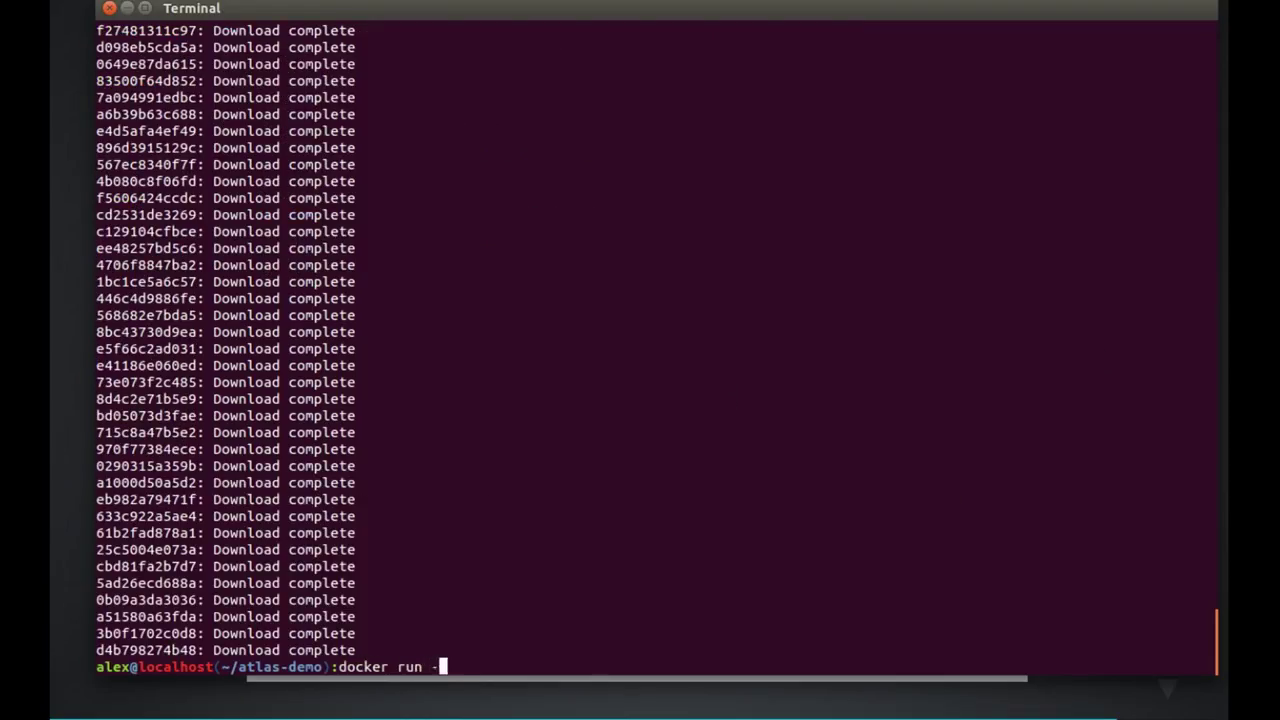
pyautogui.write('-e HOST')
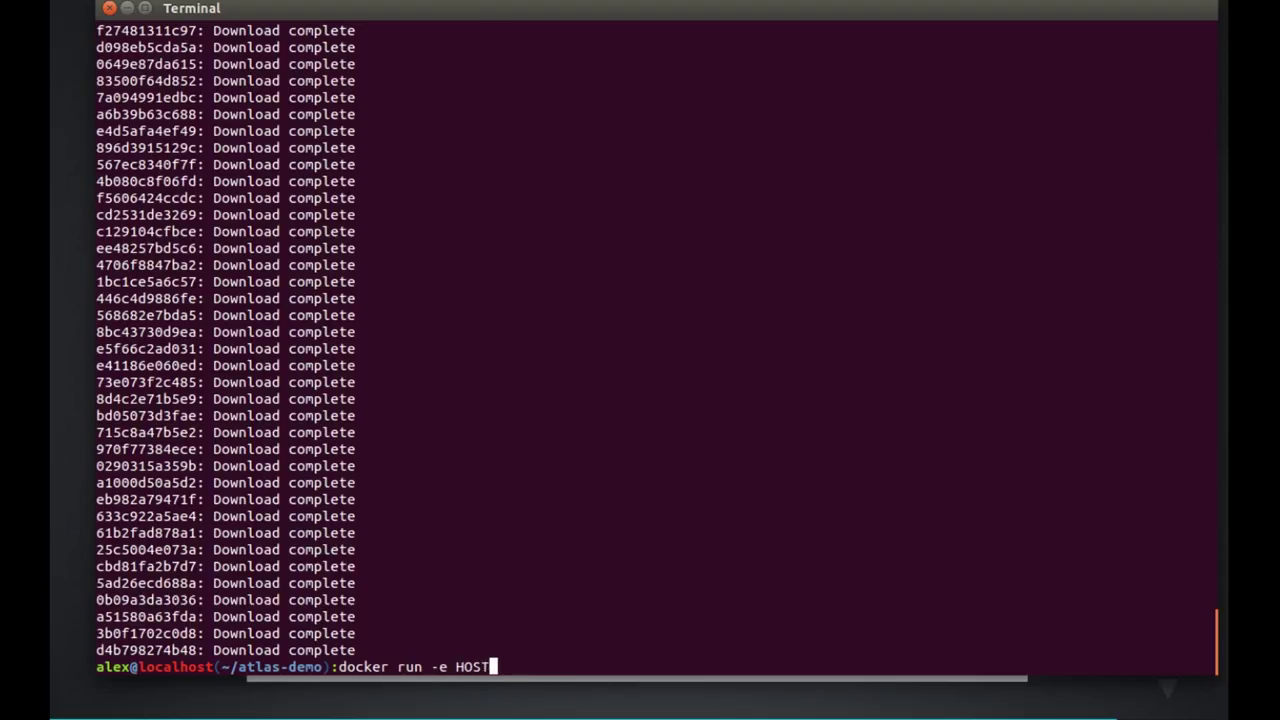
pyautogui.write('_I')
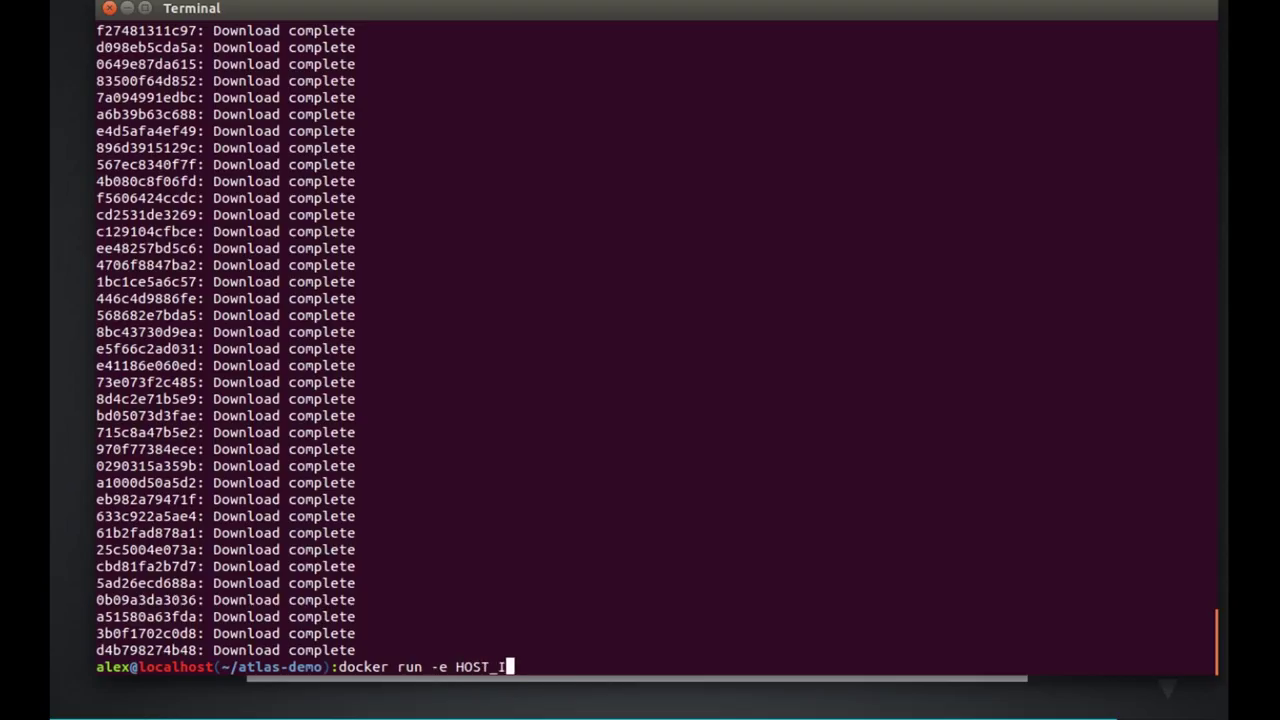
pyautogui.write('=')
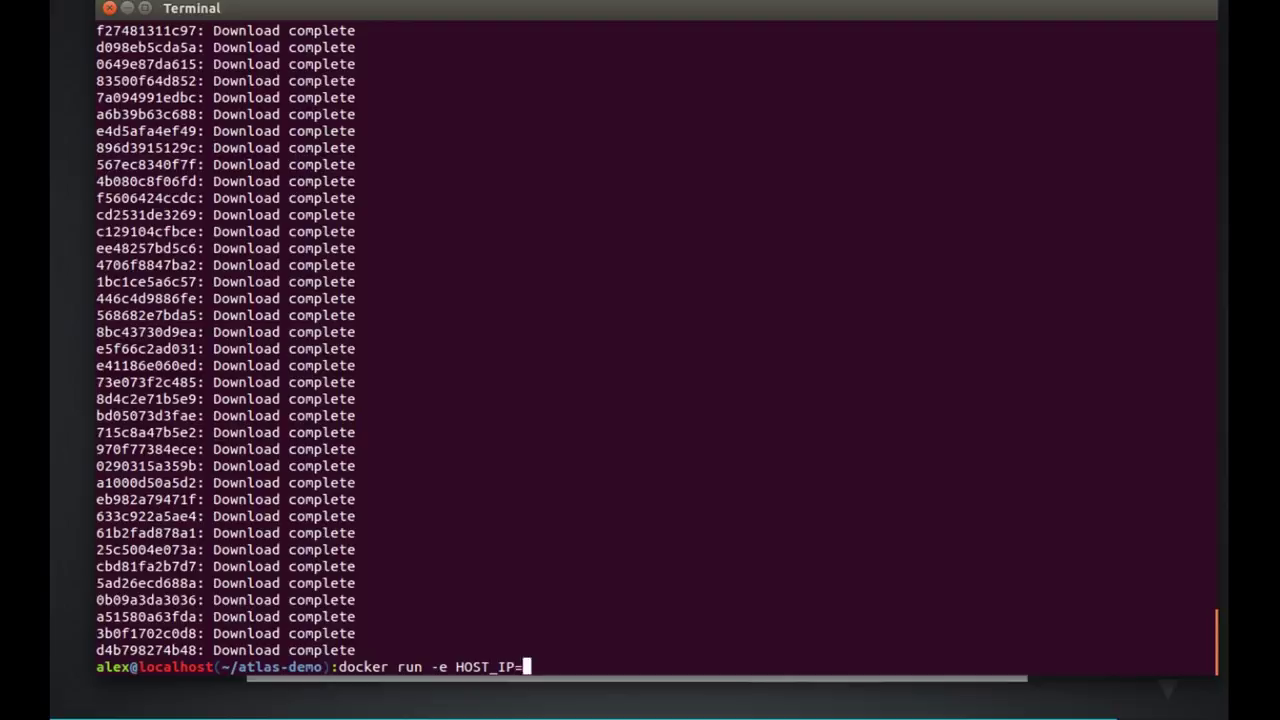
pyautogui.write('127.0.0.1')
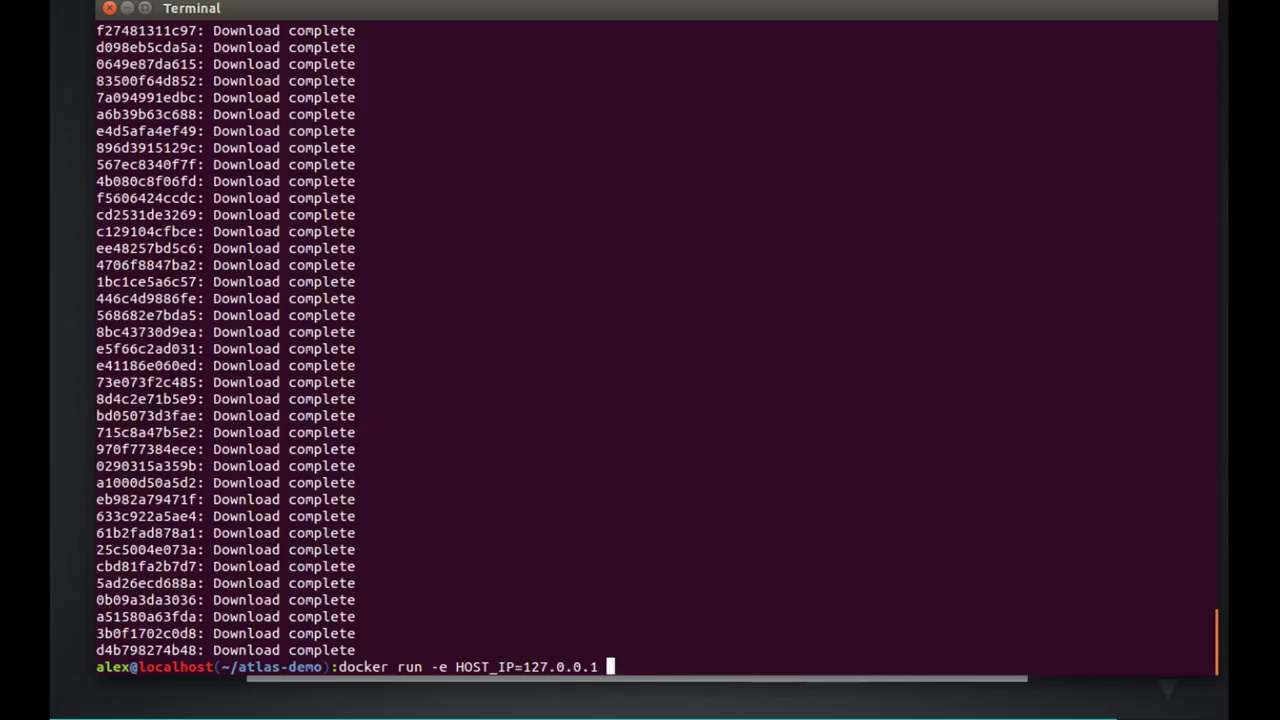
pyautogui.write('-v /home/')
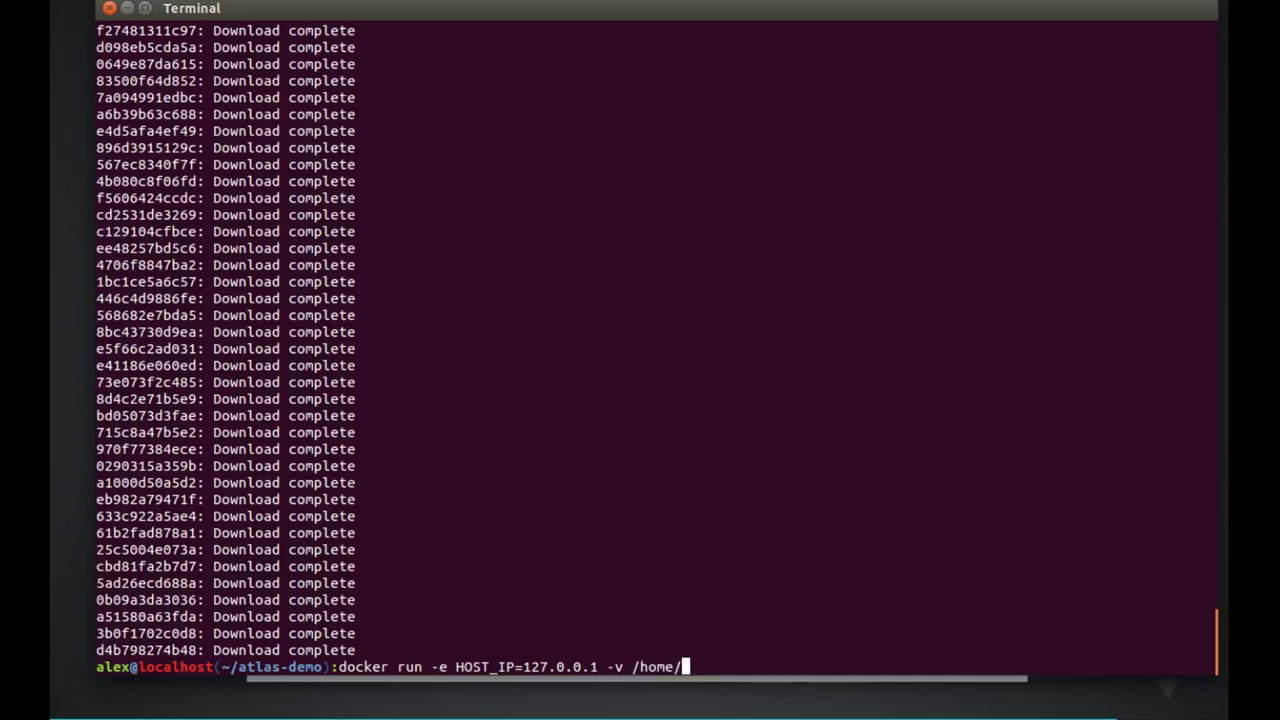
pyautogui.write('alex/')
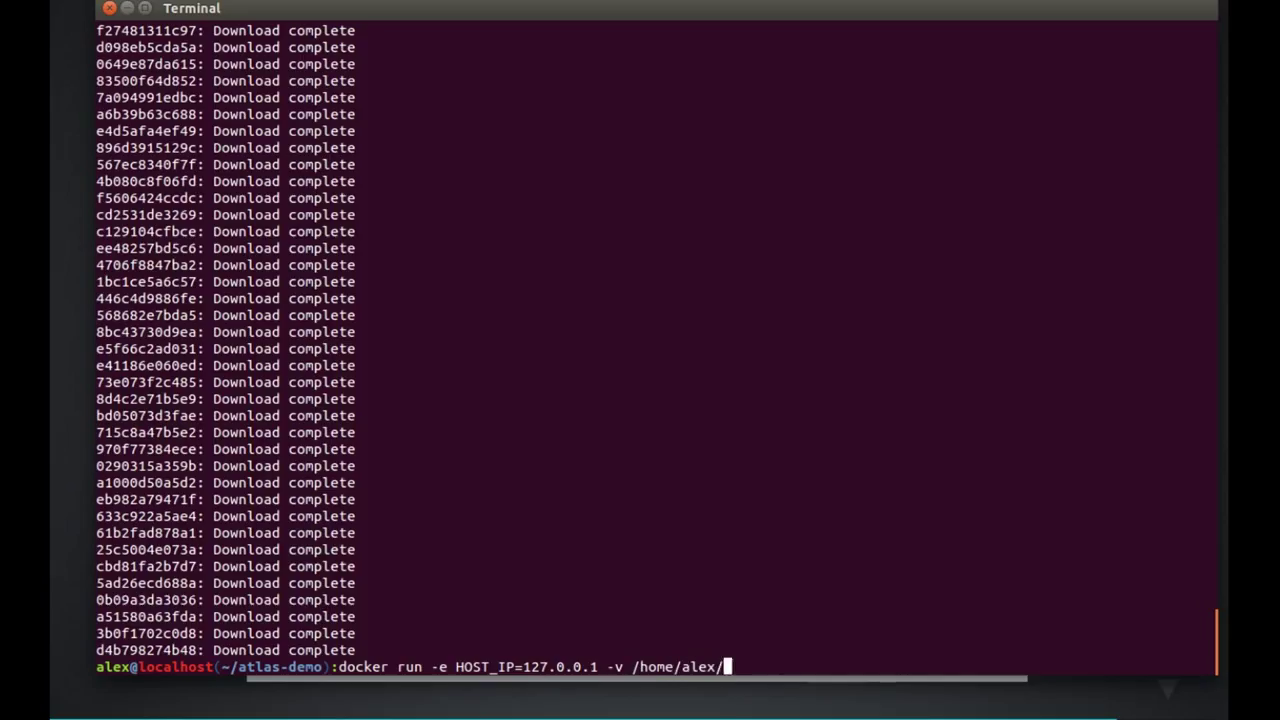
pyautogui.write('atlas-demo')
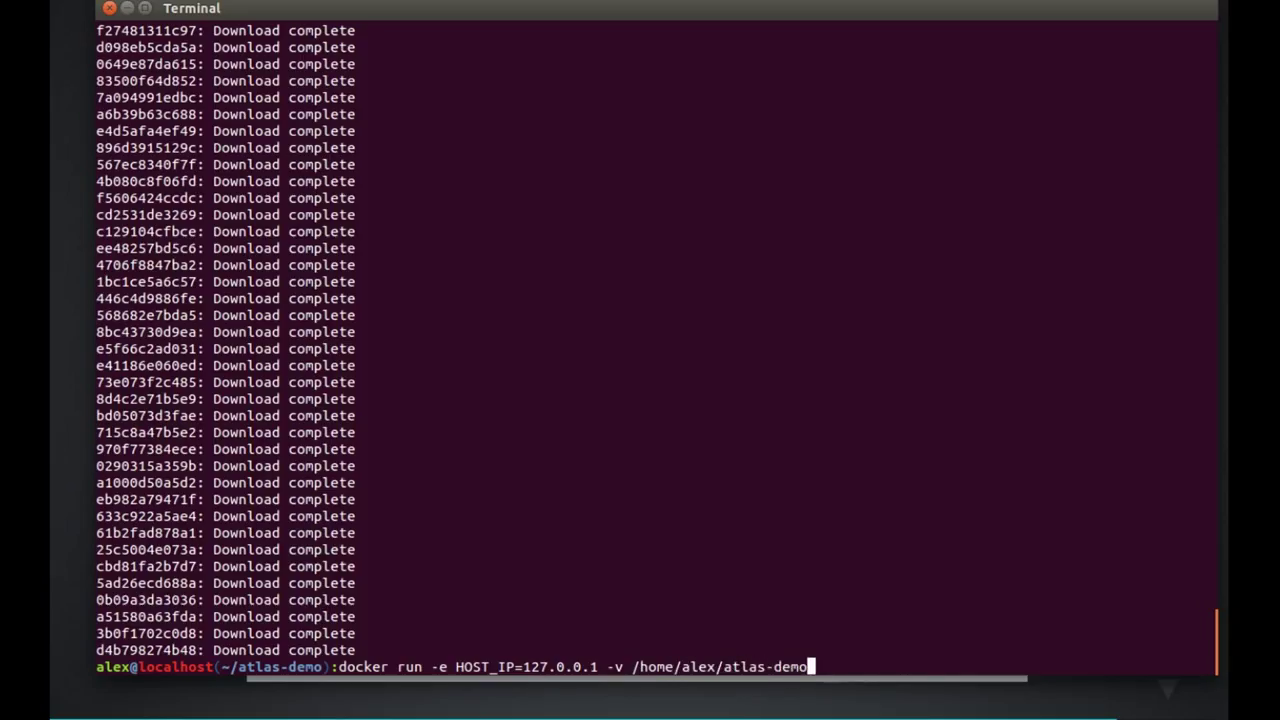
pyautogui.write('/opt')
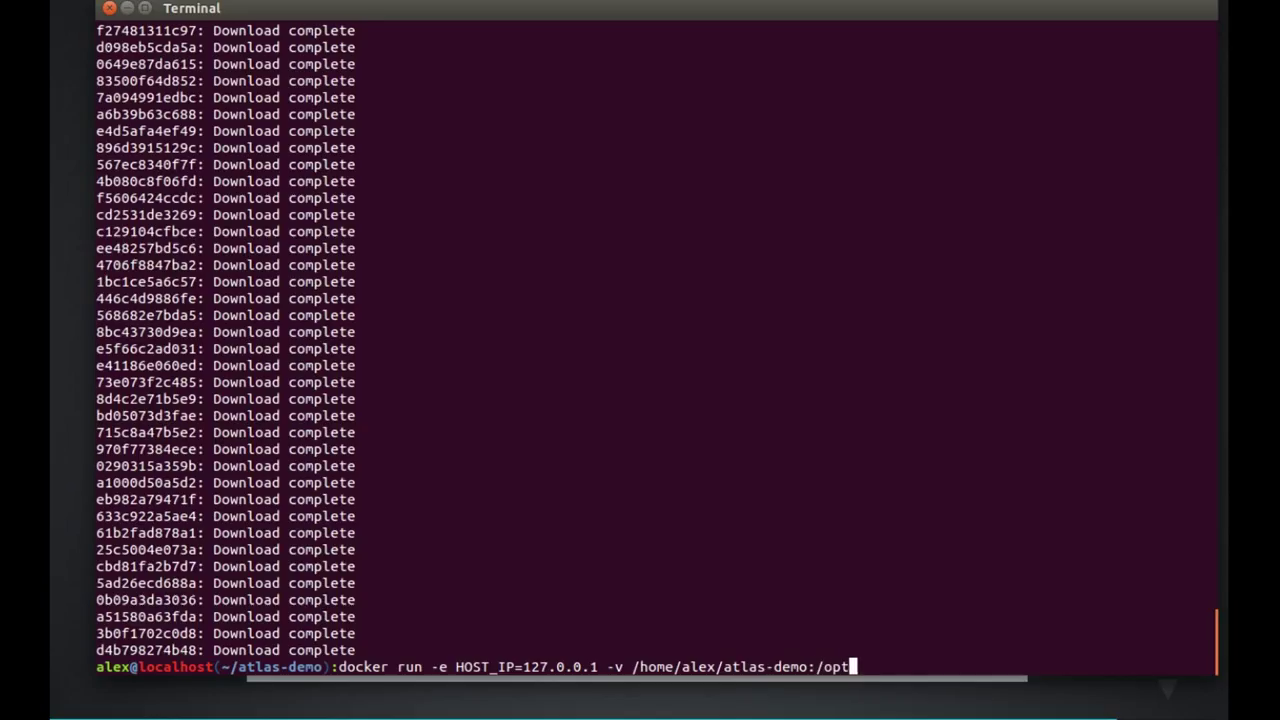
pyautogui.write('atlas')
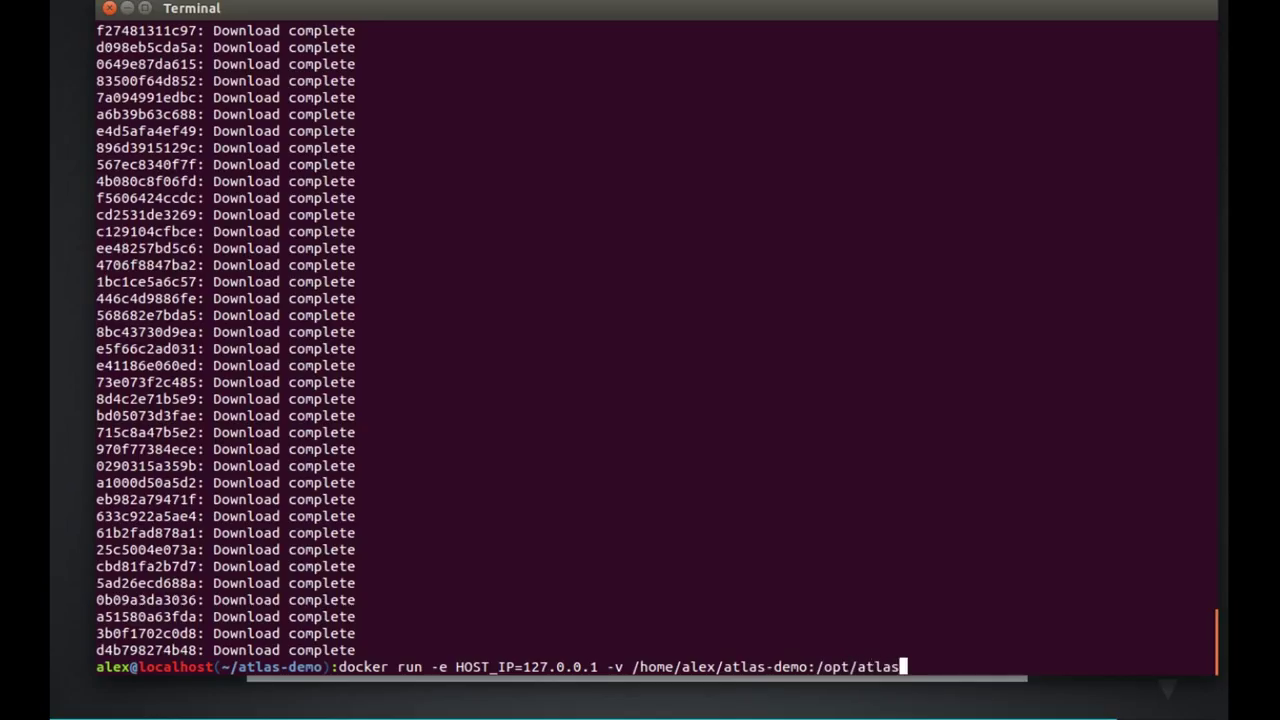
# Step: Add port mappings 80, 443, 8888, the name atlas and the openmrs/atlas:2.0-dev image
pyautogui.write('-')
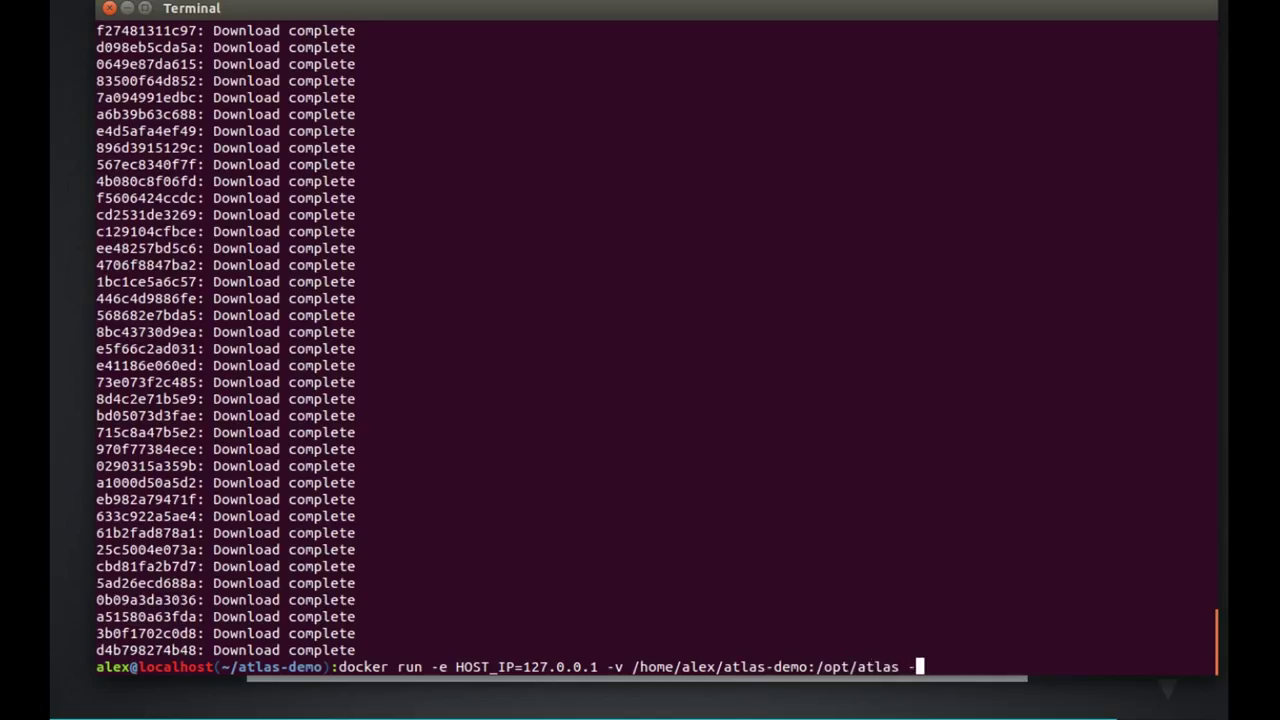
pyautogui.write('-p 8')
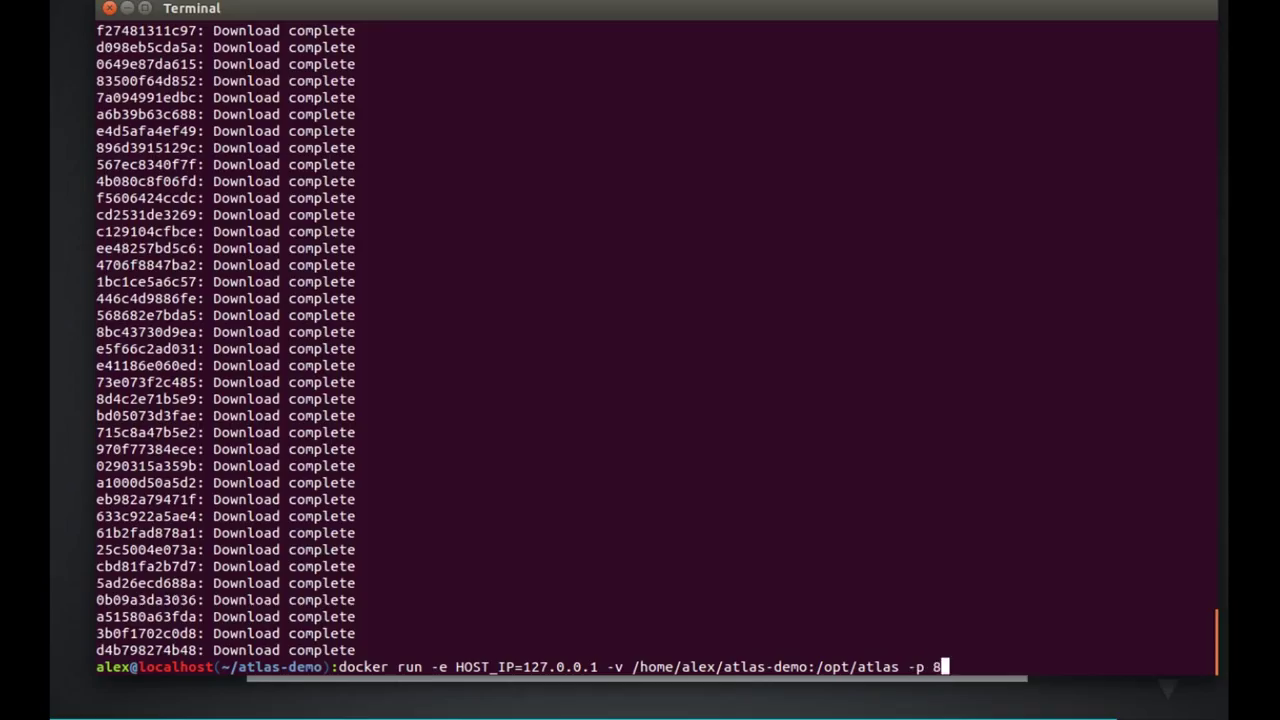
pyautogui.write('0:80 -p')
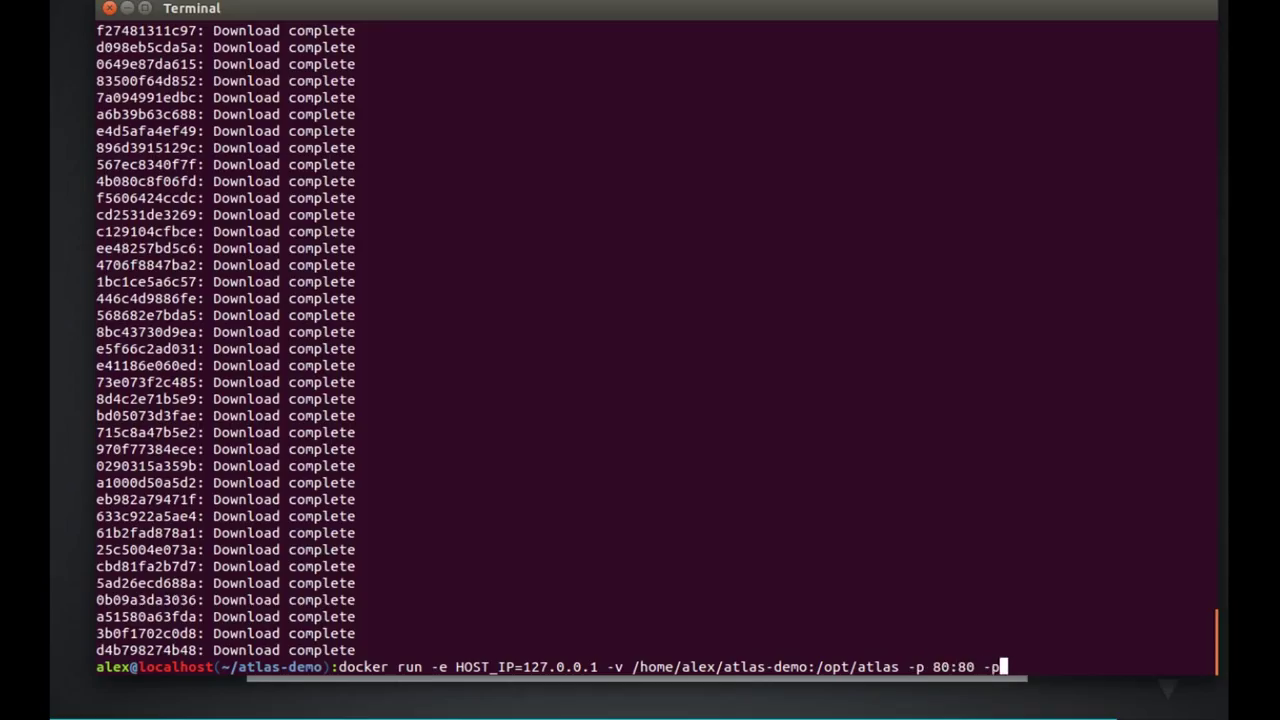
pyautogui.write('443:443 -p')
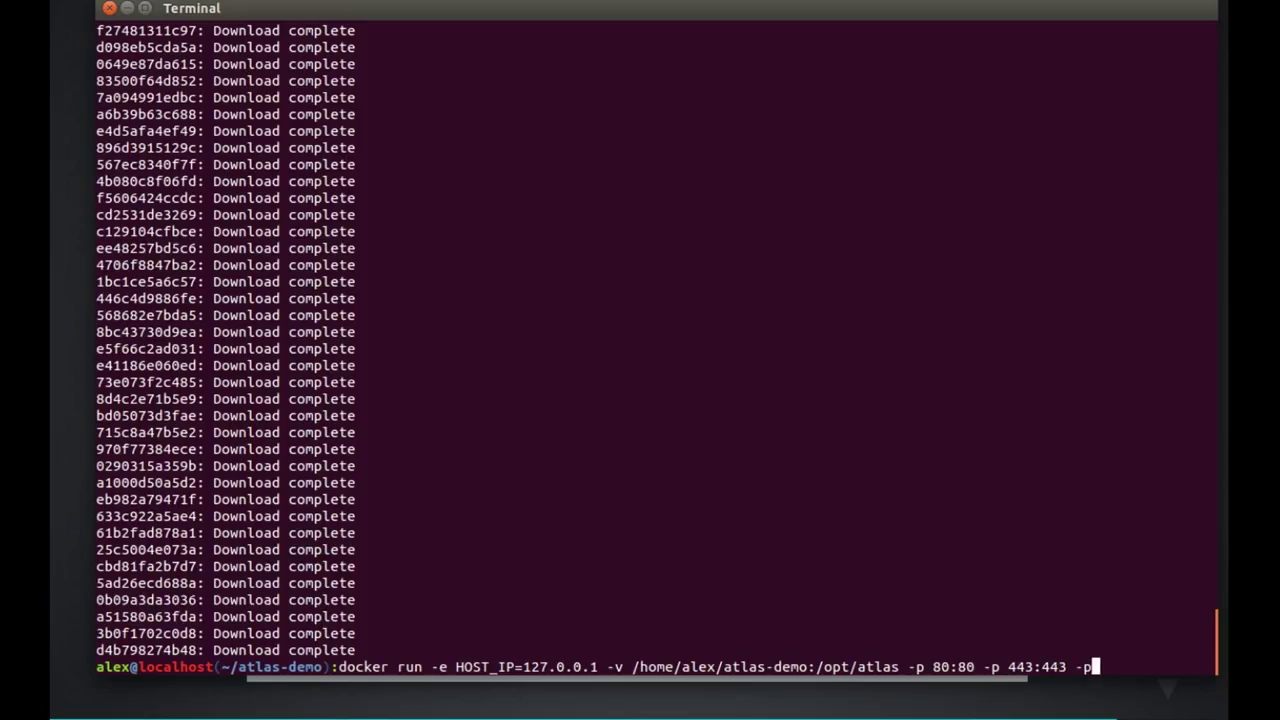
pyautogui.write('8888:')
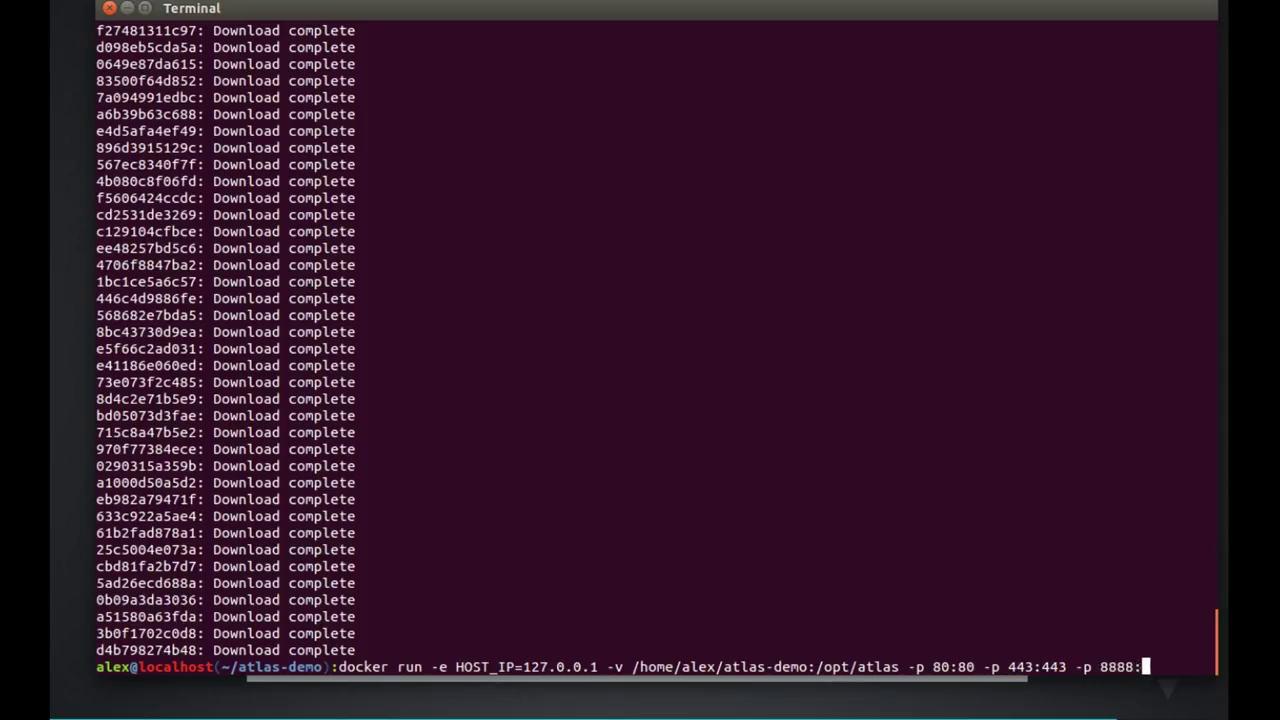
pyautogui.write('8888:8888 -p 22:22')
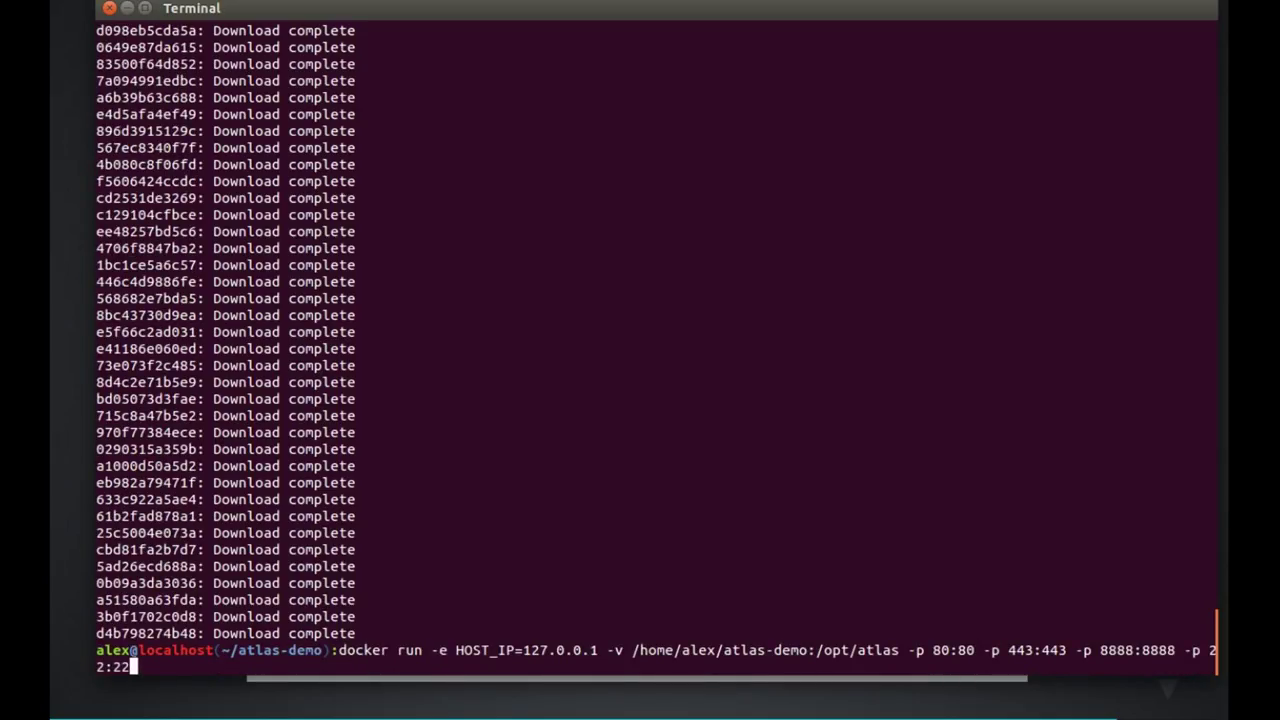
pyautogui.write('--name atlas -h atl')
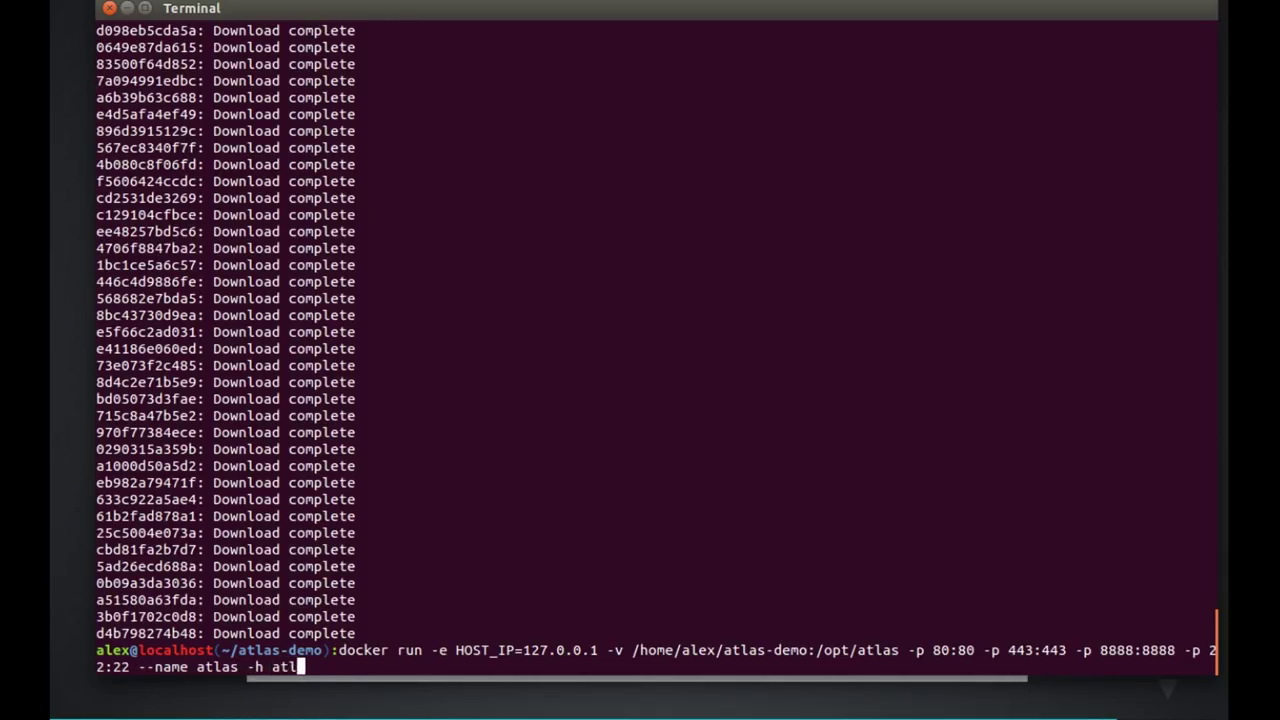
pyautogui.write('openmrs/atlas:2.0')
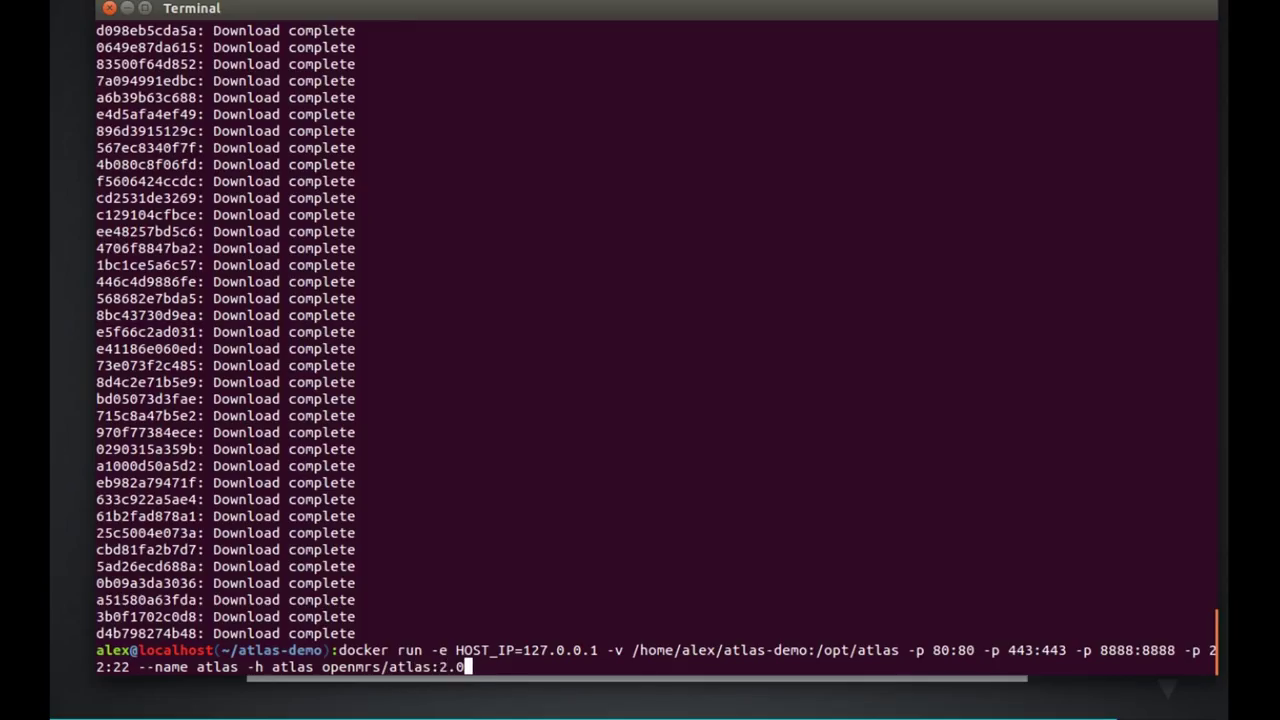
pyautogui.write(':dev')
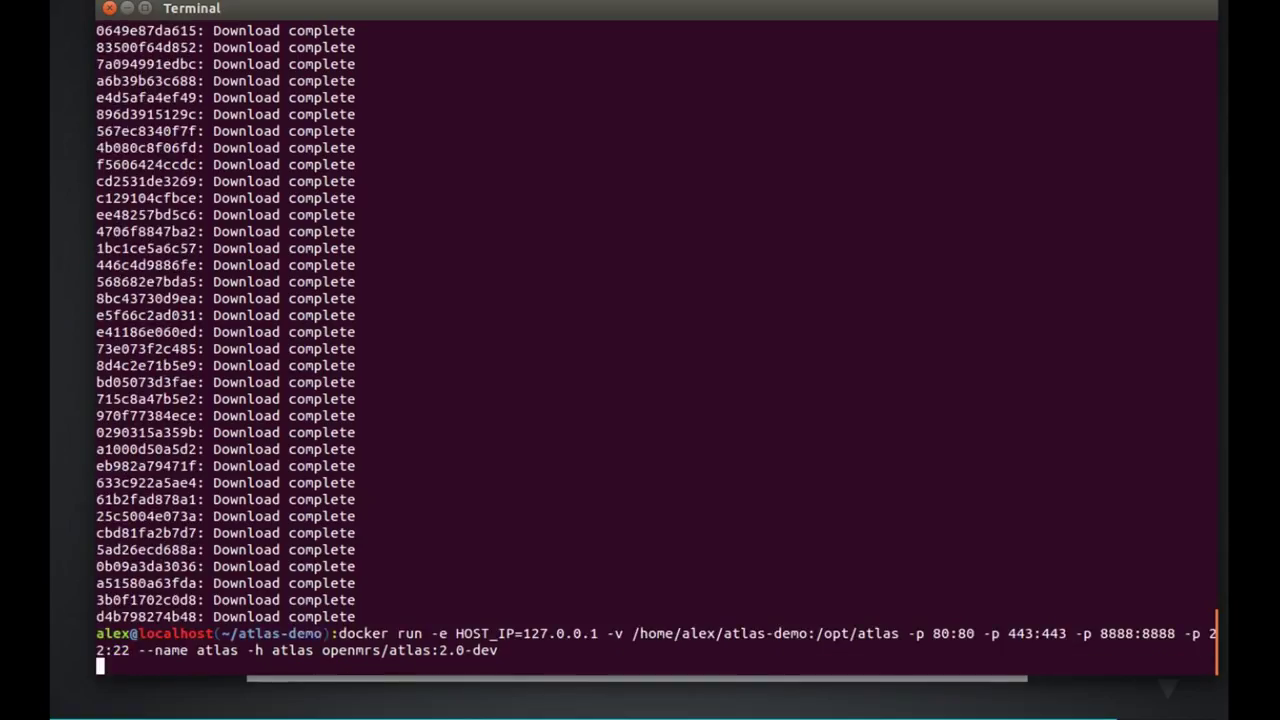
# Step: Launch the container, then stop Apache2 with sudo service apache2 stop after the port 443 error
pyautogui.press('Return')
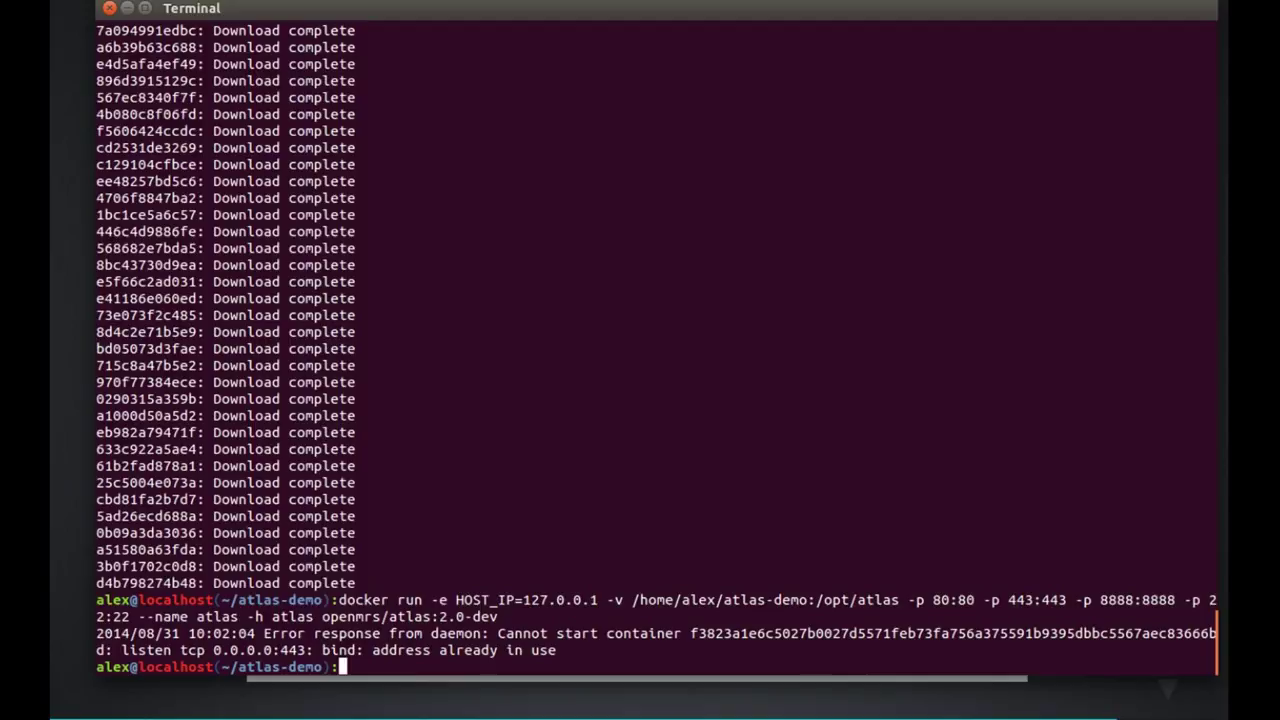
pyautogui.moveTo(1116, 552)
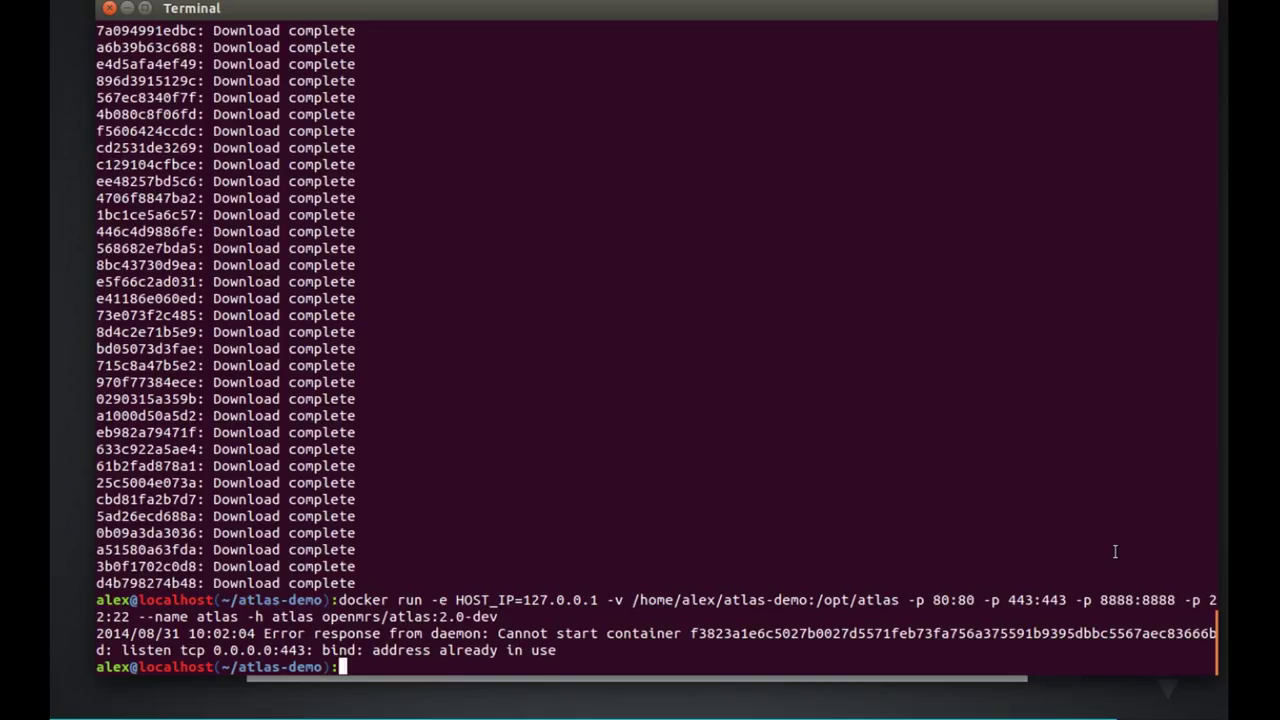
pyautogui.write('sudo')
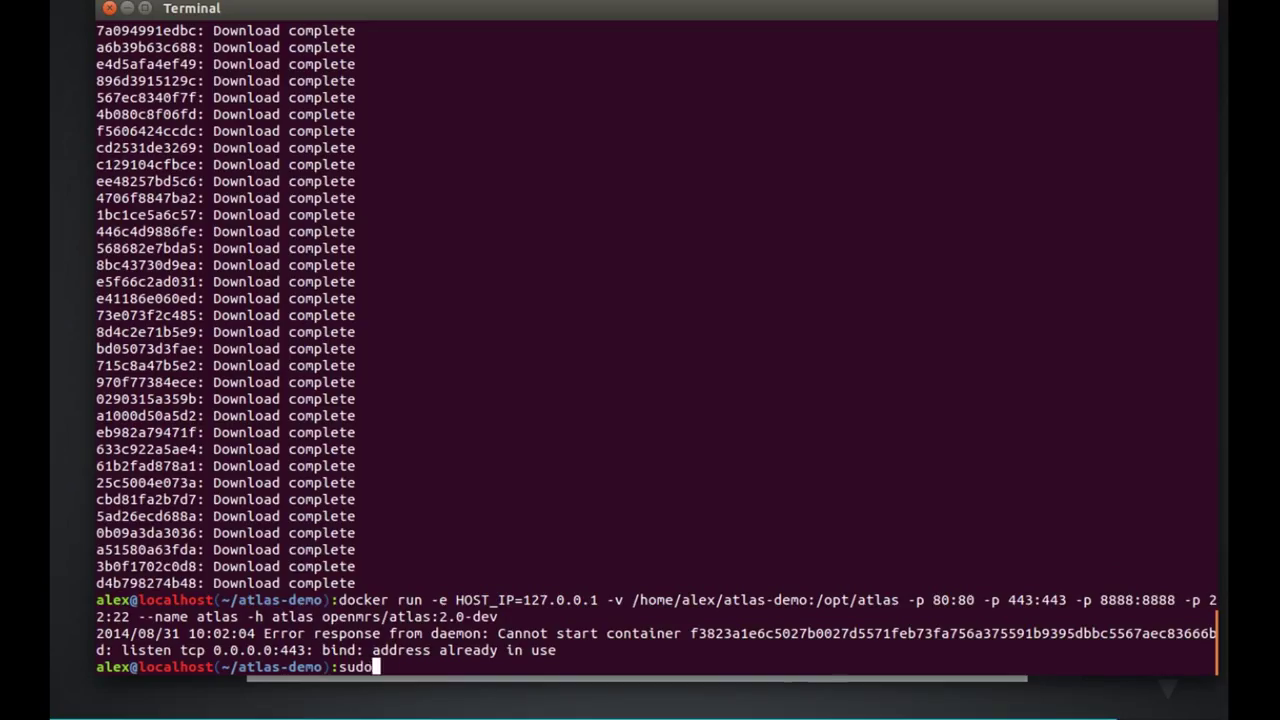
pyautogui.write('service a')
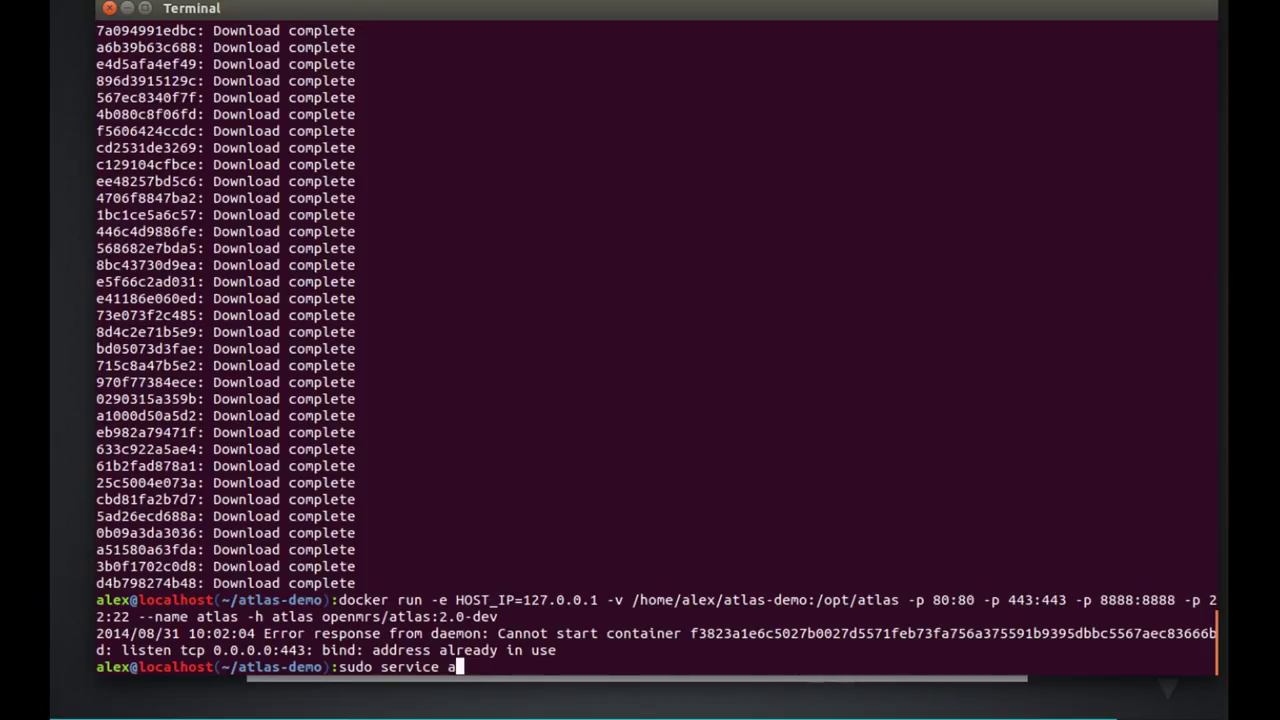
pyautogui.write('pache2')
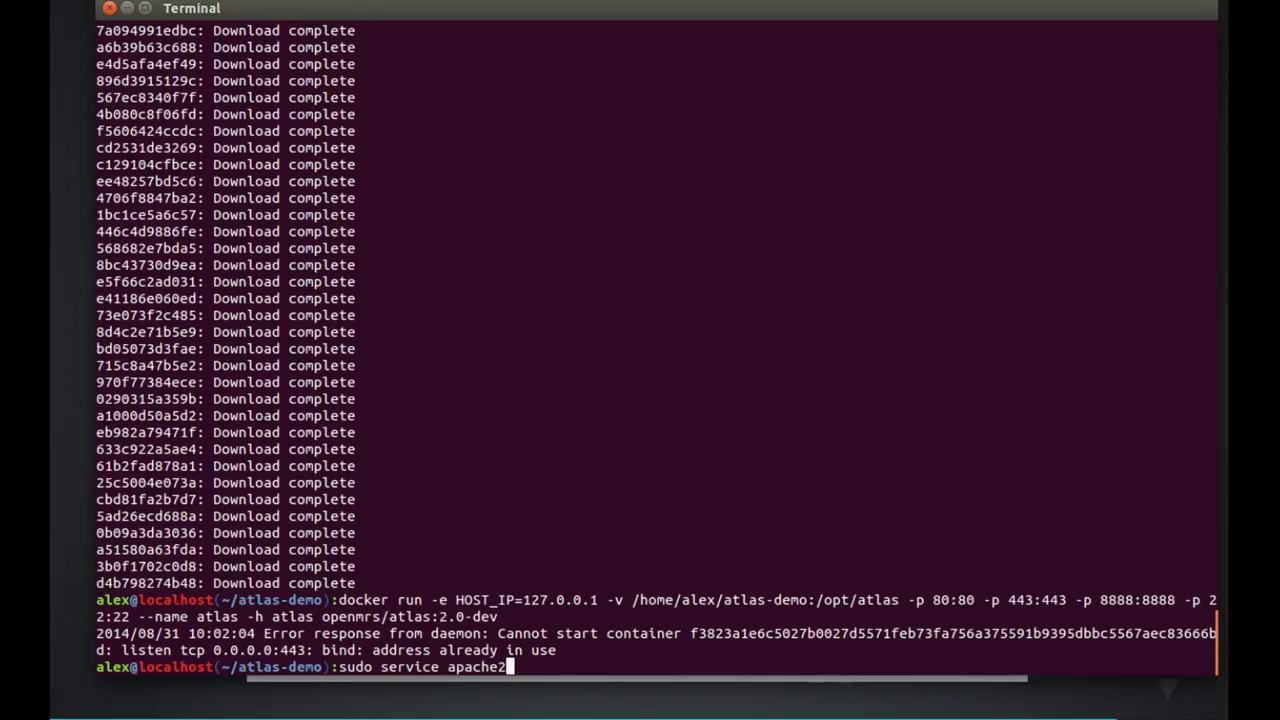
pyautogui.write('stop')
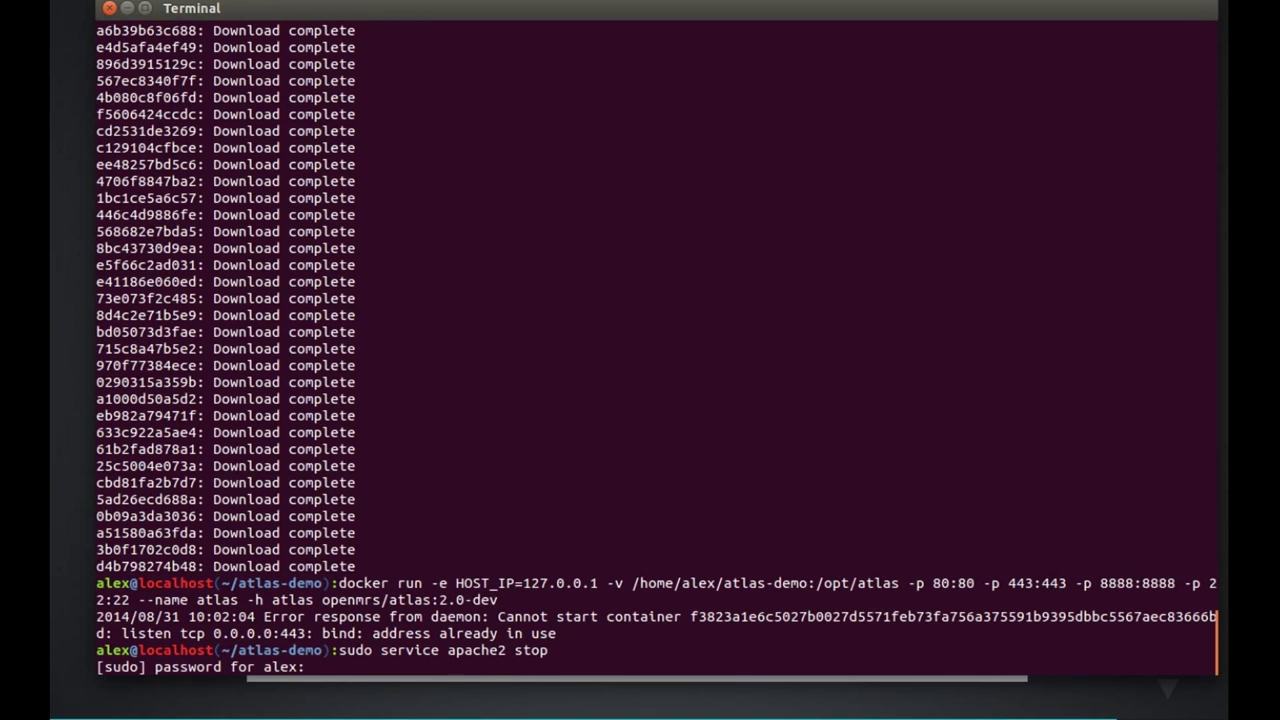
pyautogui.press('Return')
pyautogui.write('docker run -e HOST_IP=127.0.0.1 -v /home/alex/atlas-demo:/opt/atlas -p 80:80 -p 443:443 -p 8888:8888 -p 2222:22 --name atlas -h atlas openmrs/atlas:2.0-dev')
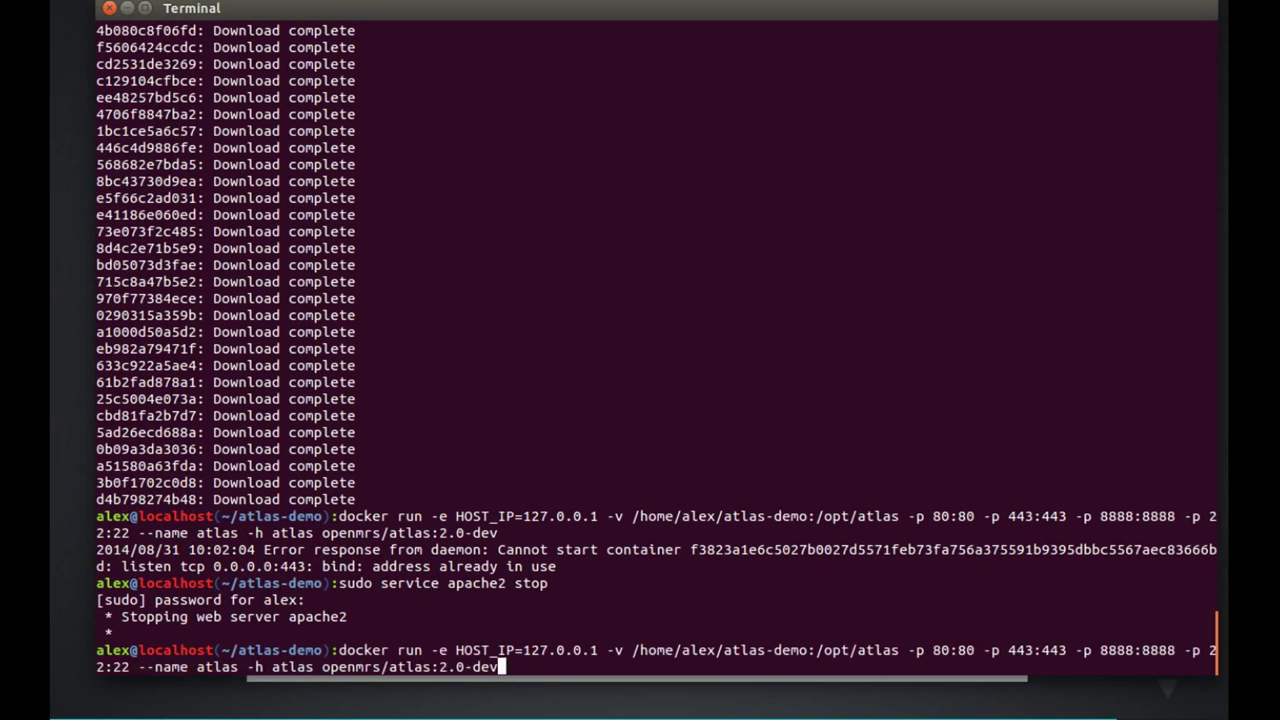
# Step: Rerun the docker run command, hitting the atlas name conflict, and begin docker rm
pyautogui.press('Return')
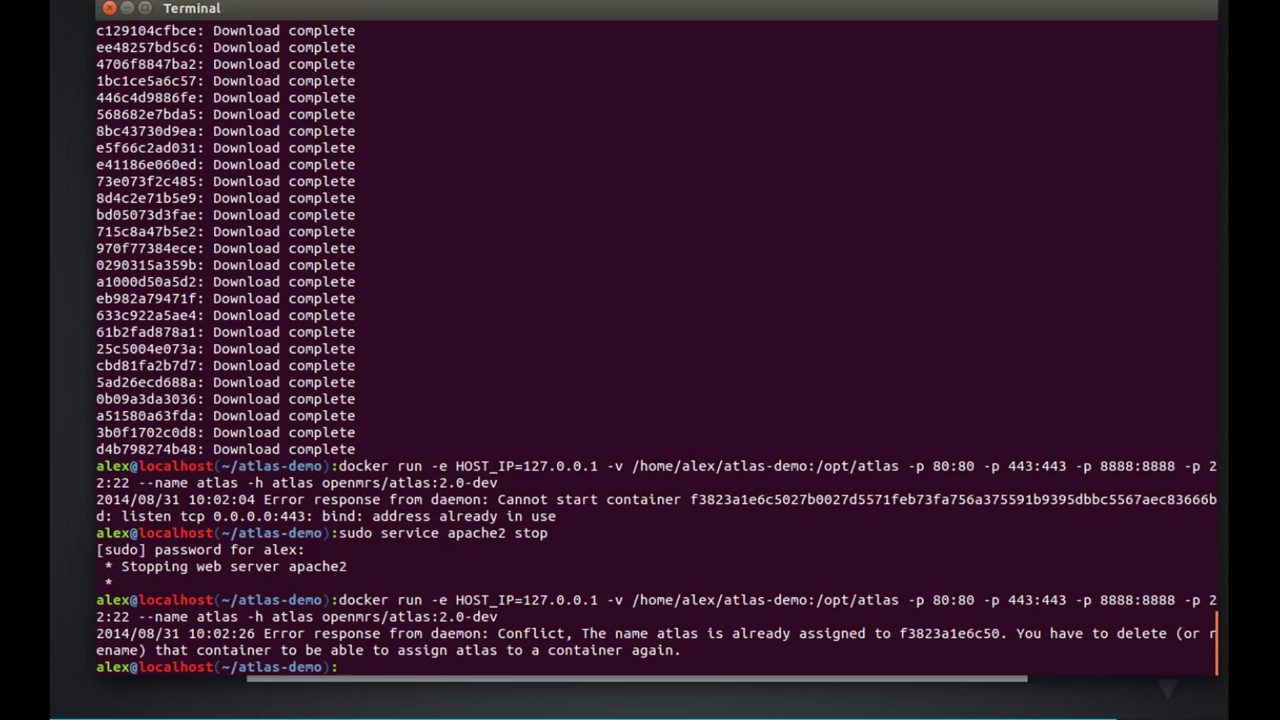
pyautogui.write('docker rm atlas')
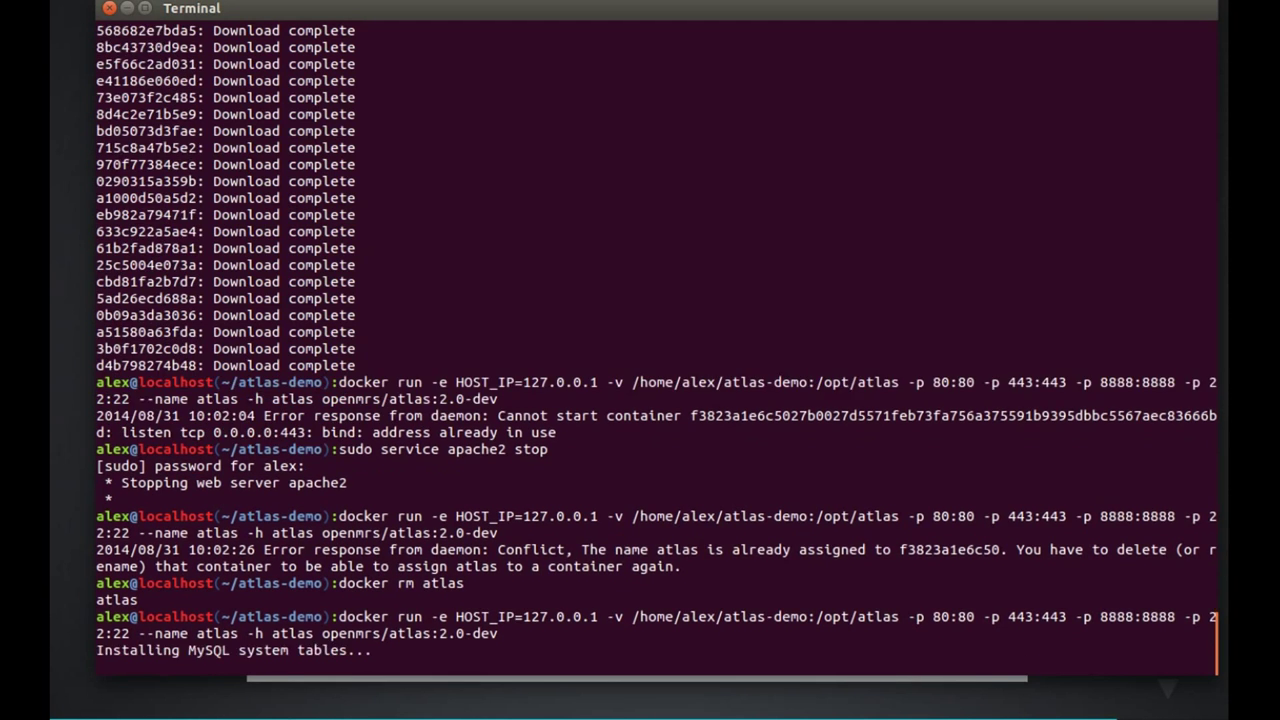
# Step: Scroll through the container setup output showing MySQL, SSL and Composer installation
pyautogui.scroll(-3)
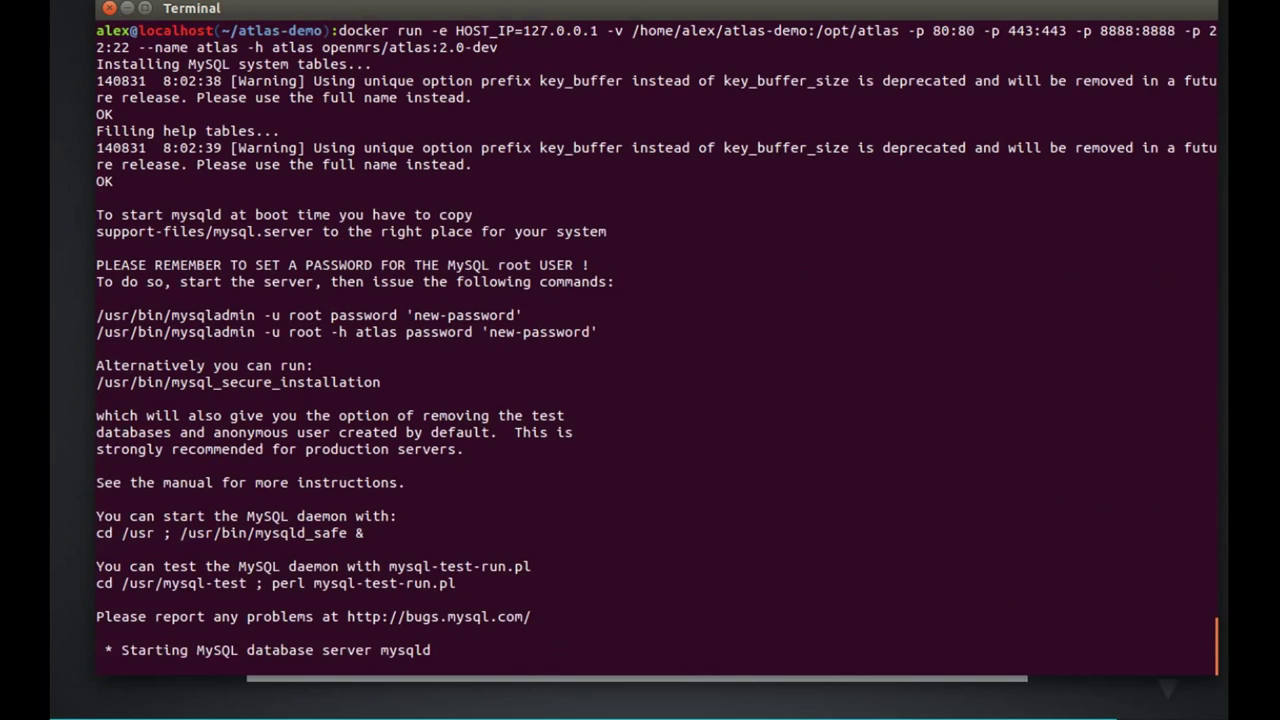
pyautogui.scroll(-3)
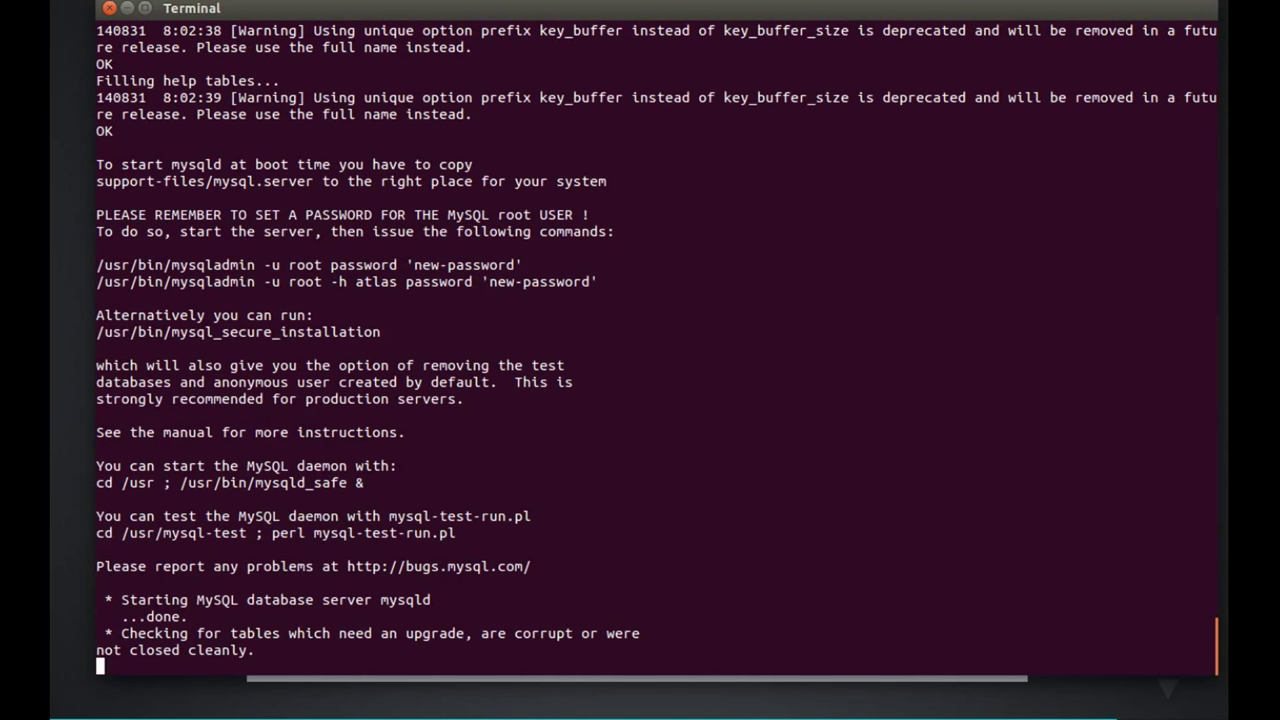
pyautogui.scroll(-3)
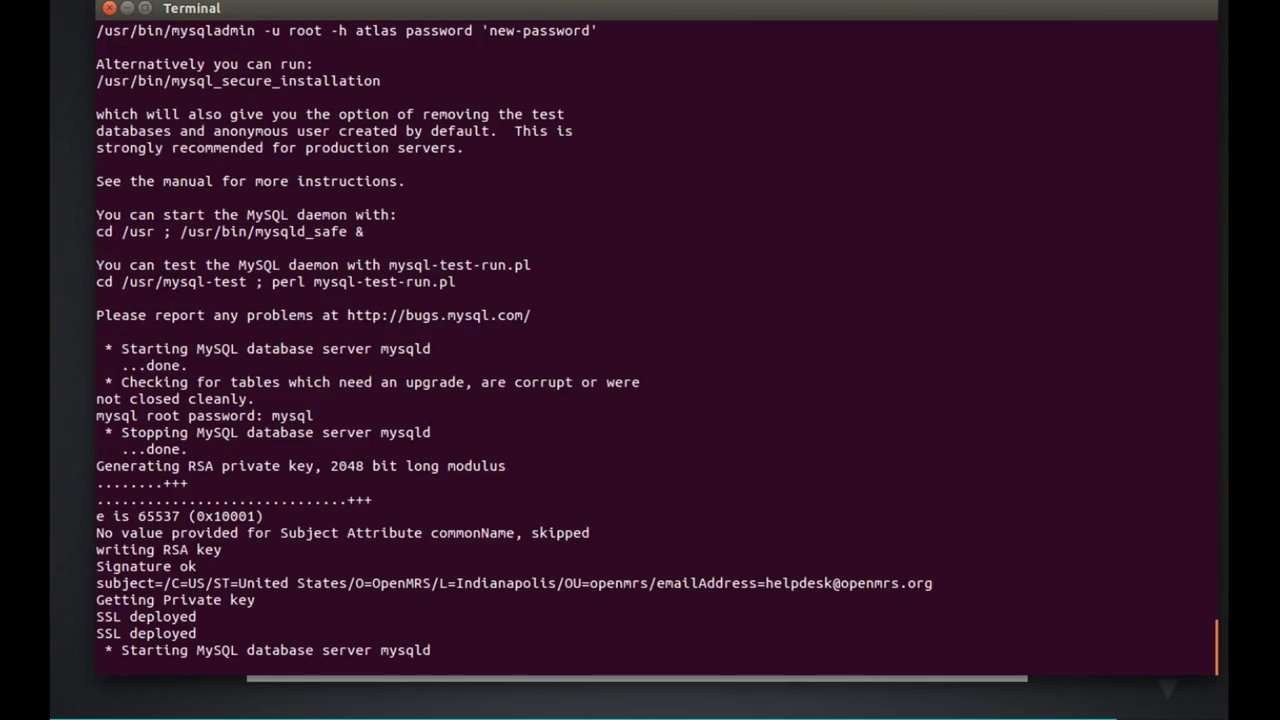
pyautogui.scroll(-3)
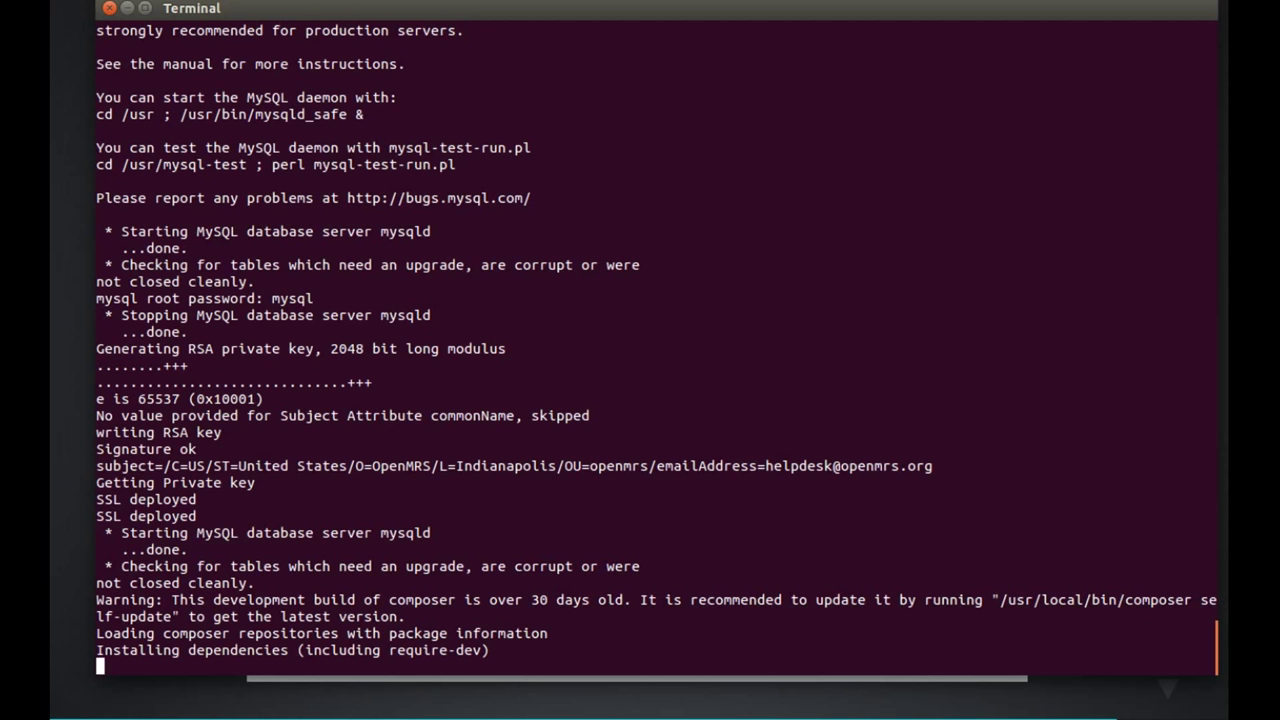
pyautogui.scroll(-3)
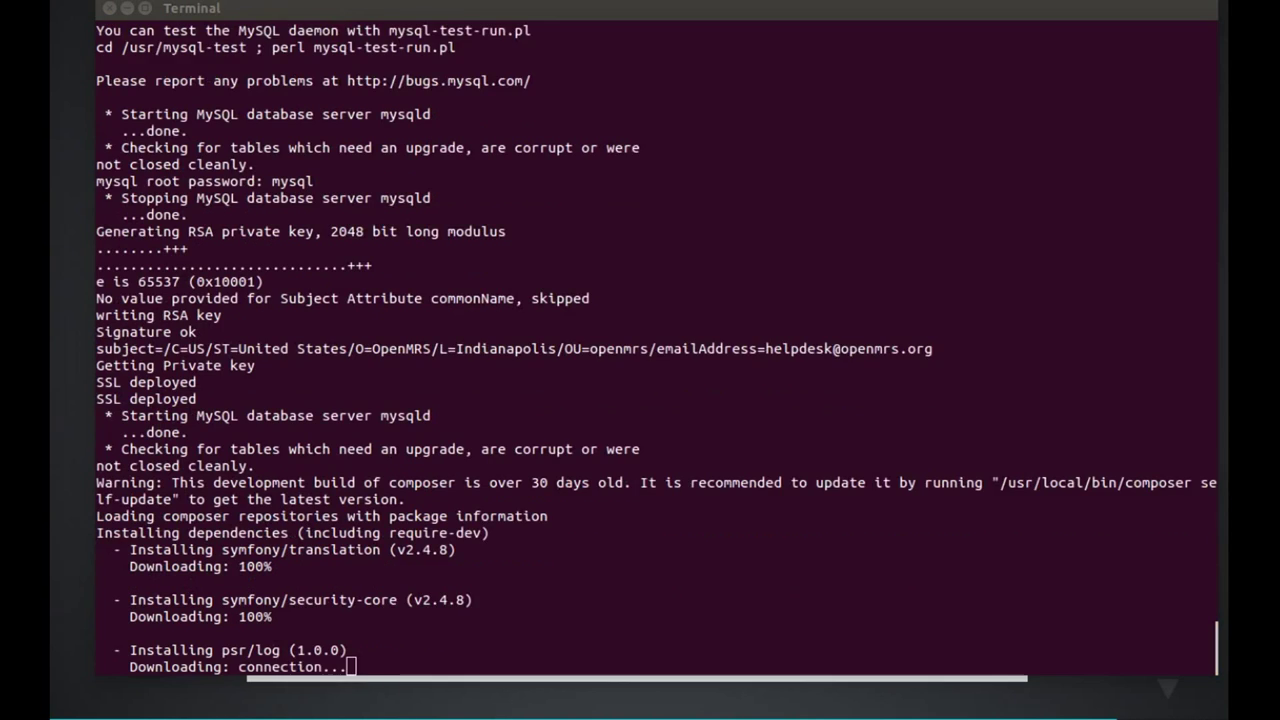
pyautogui.scroll(-3)
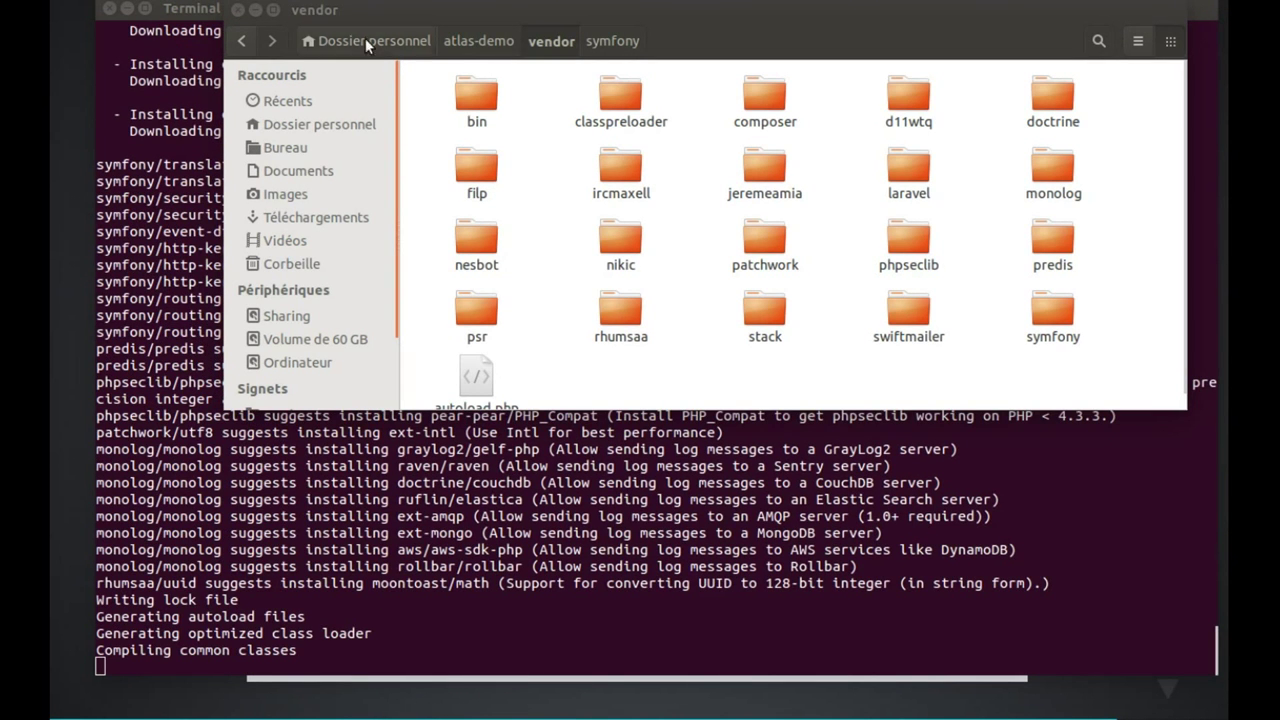
# Step: Return to the atlas-demo folder in Files and browse its contents
pyautogui.click(478, 40)
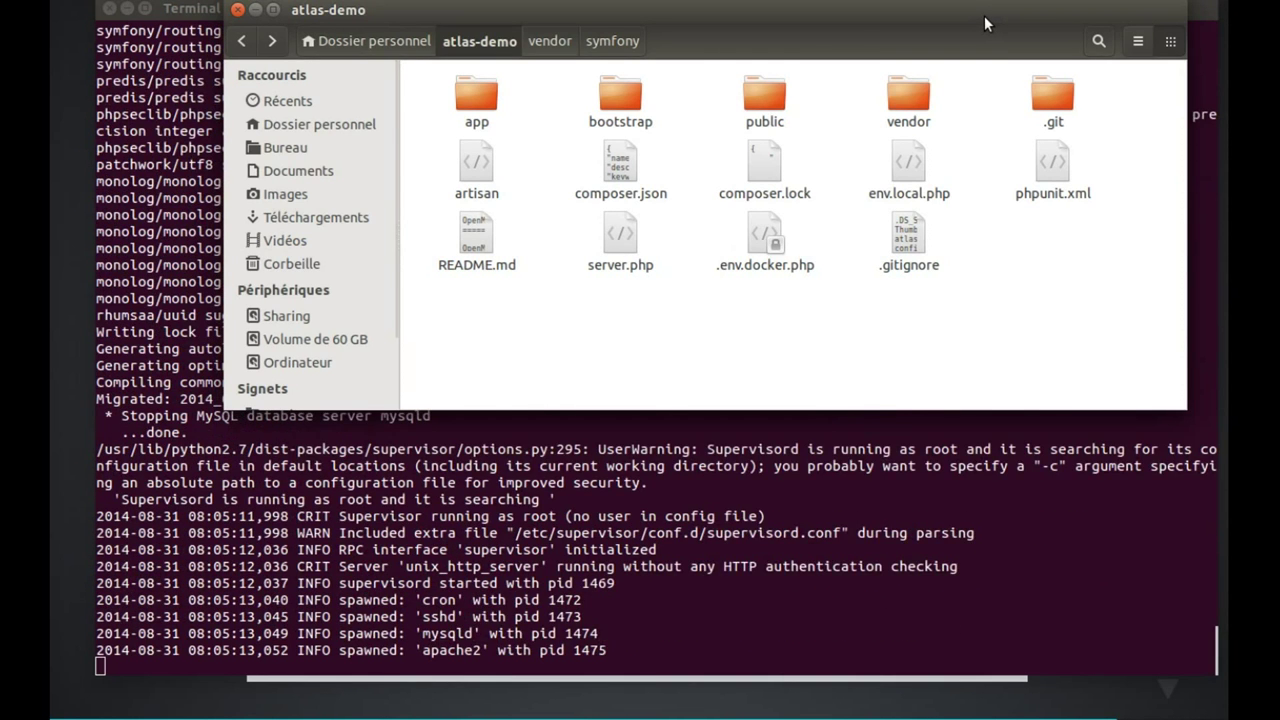
pyautogui.scroll(-3)
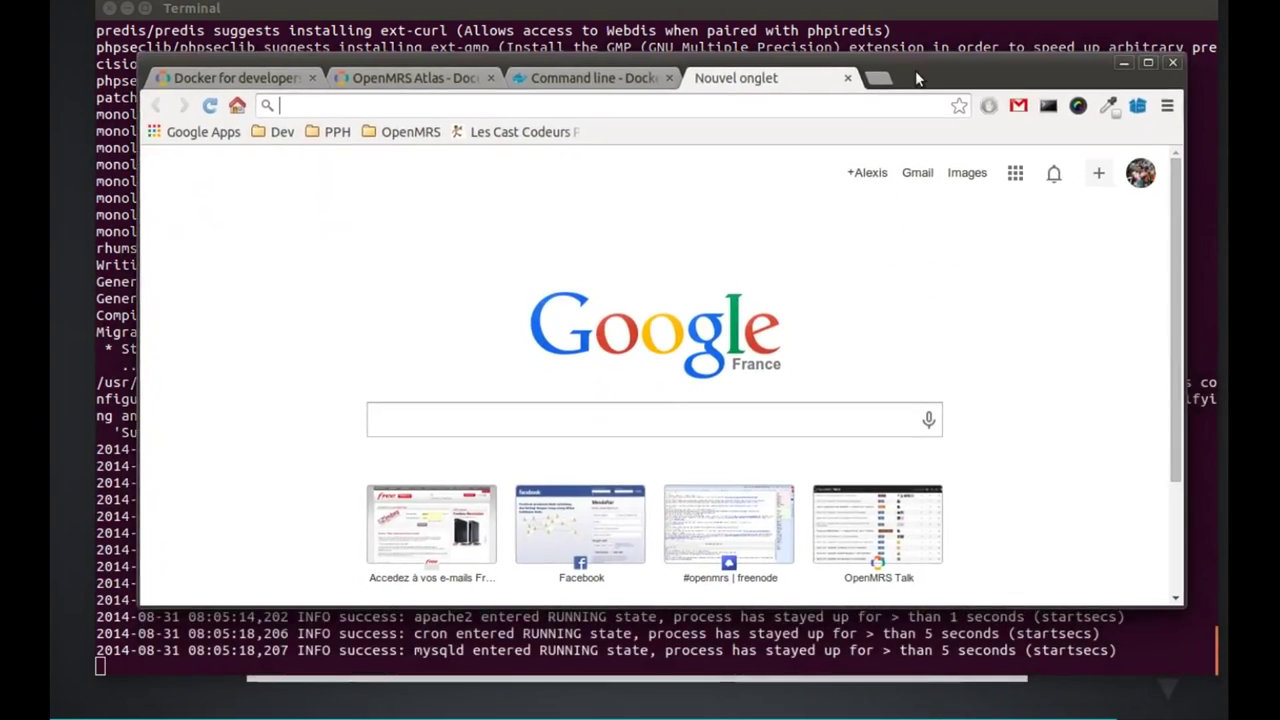
# Step: Browse to 127.0.0.1 in Chrome and proceed past the untrusted certificate warning
pyautogui.write('127.0.0.1')
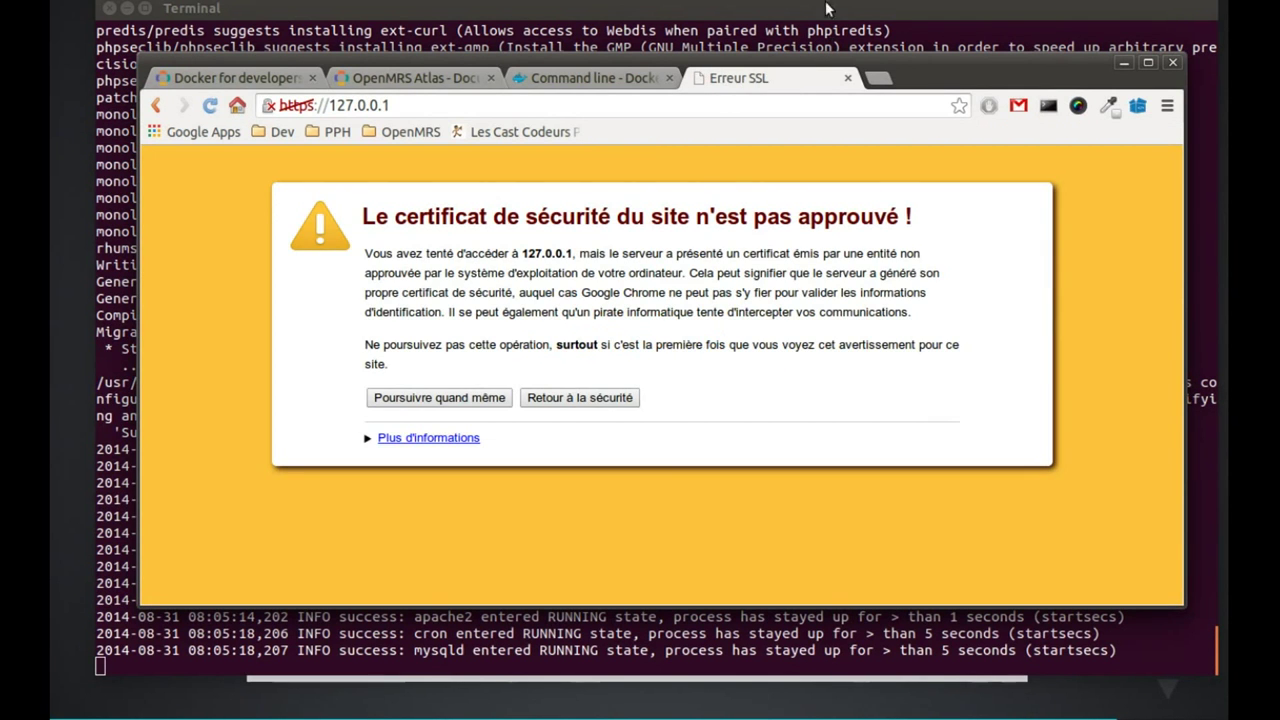
pyautogui.click(438, 396)
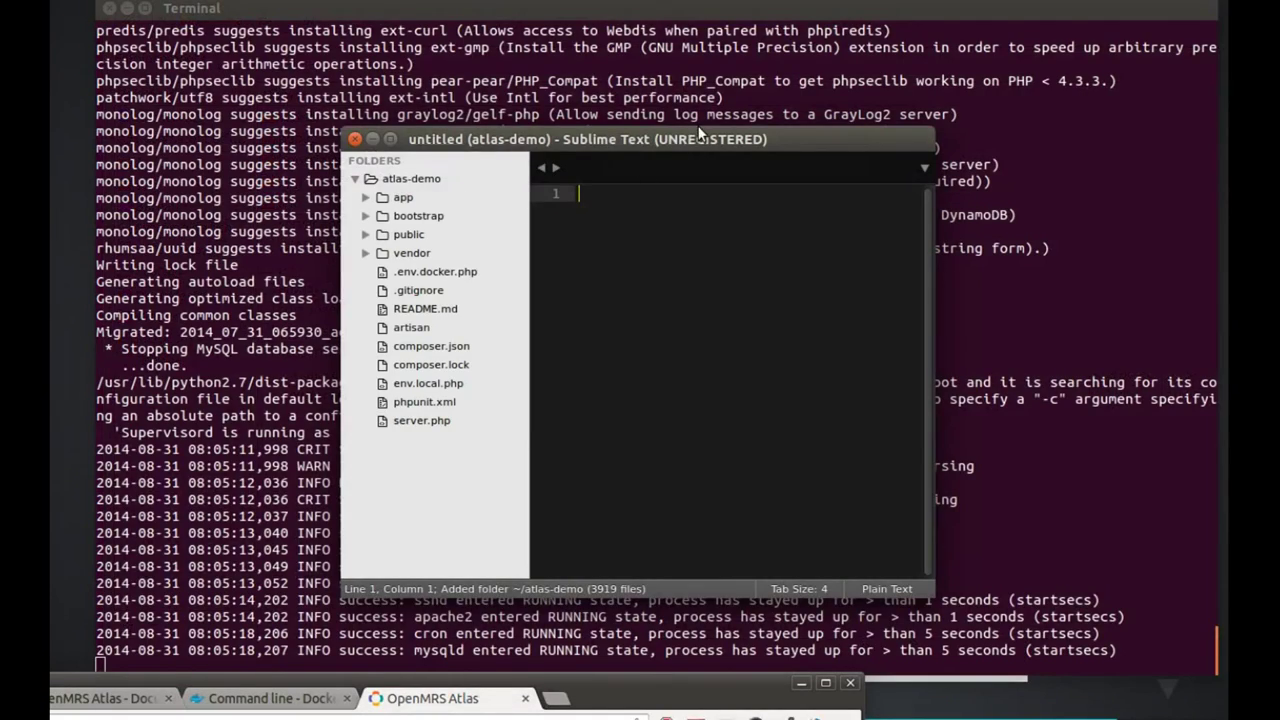
# Step: Open app/views/index.blade.php in Sublime Text and read through the page template
pyautogui.moveTo(588, 140); pyautogui.dragTo(408, 18)
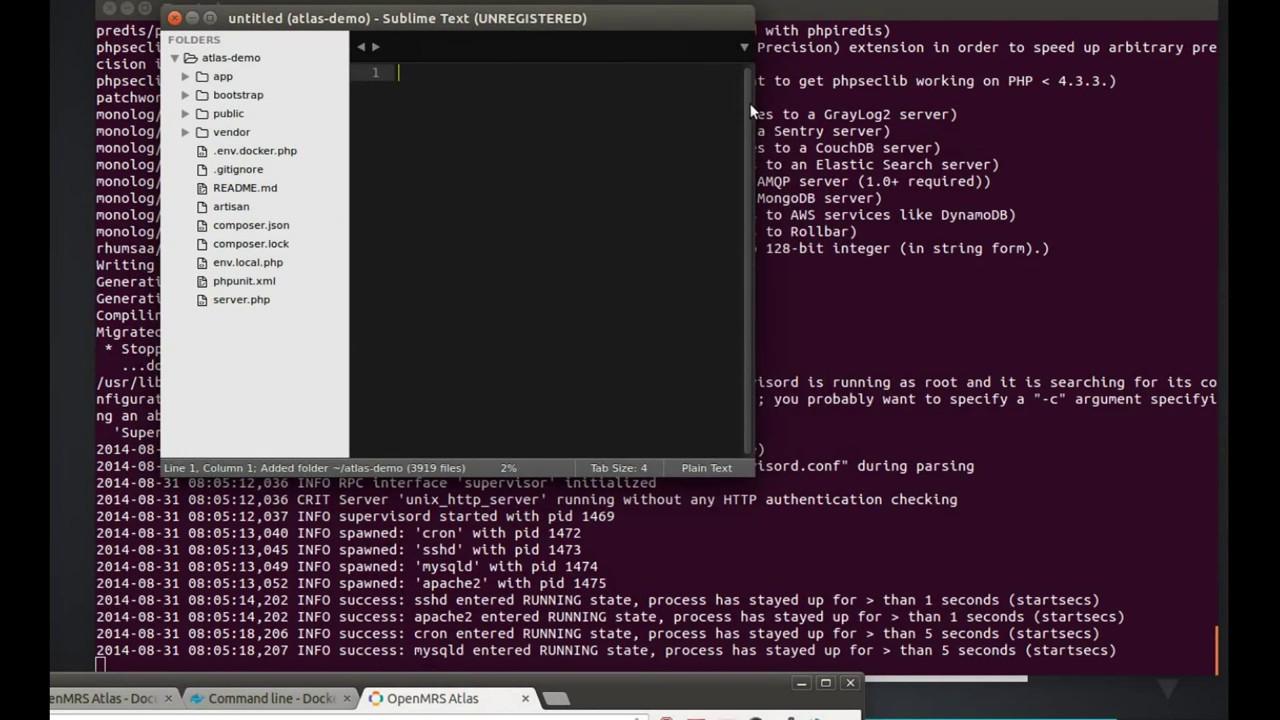
pyautogui.click(184, 76)
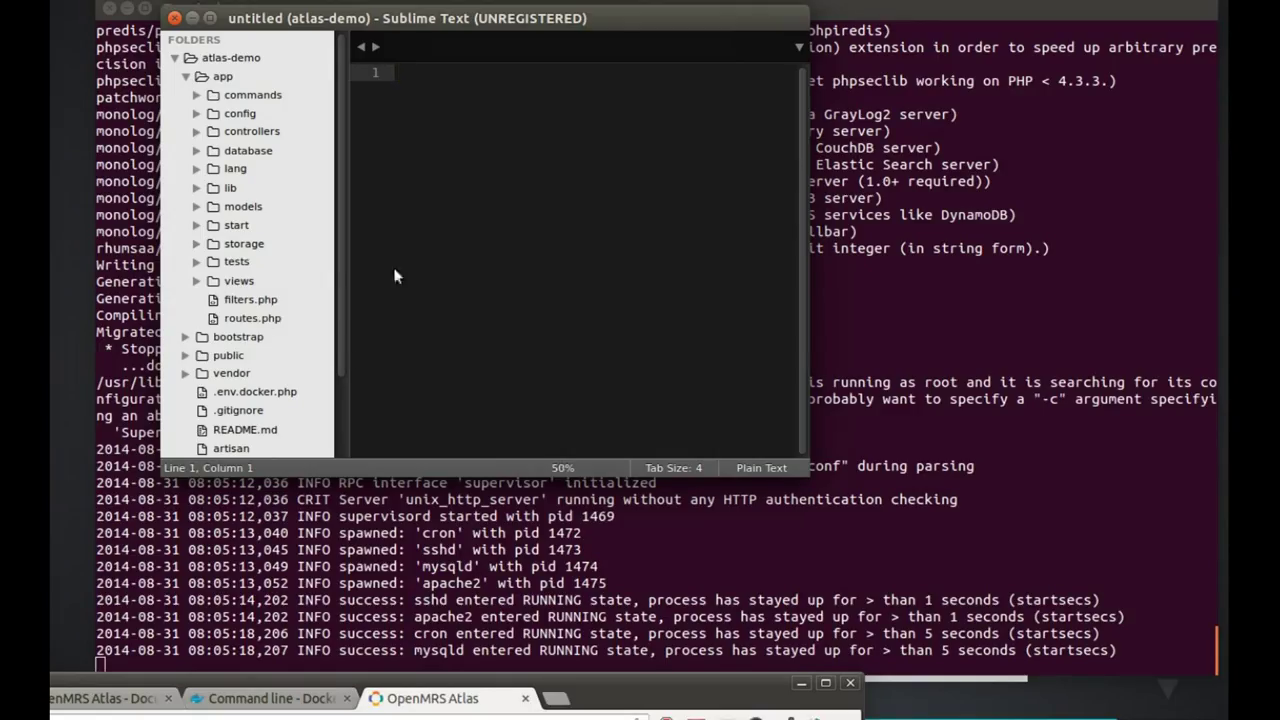
pyautogui.click(238, 280)
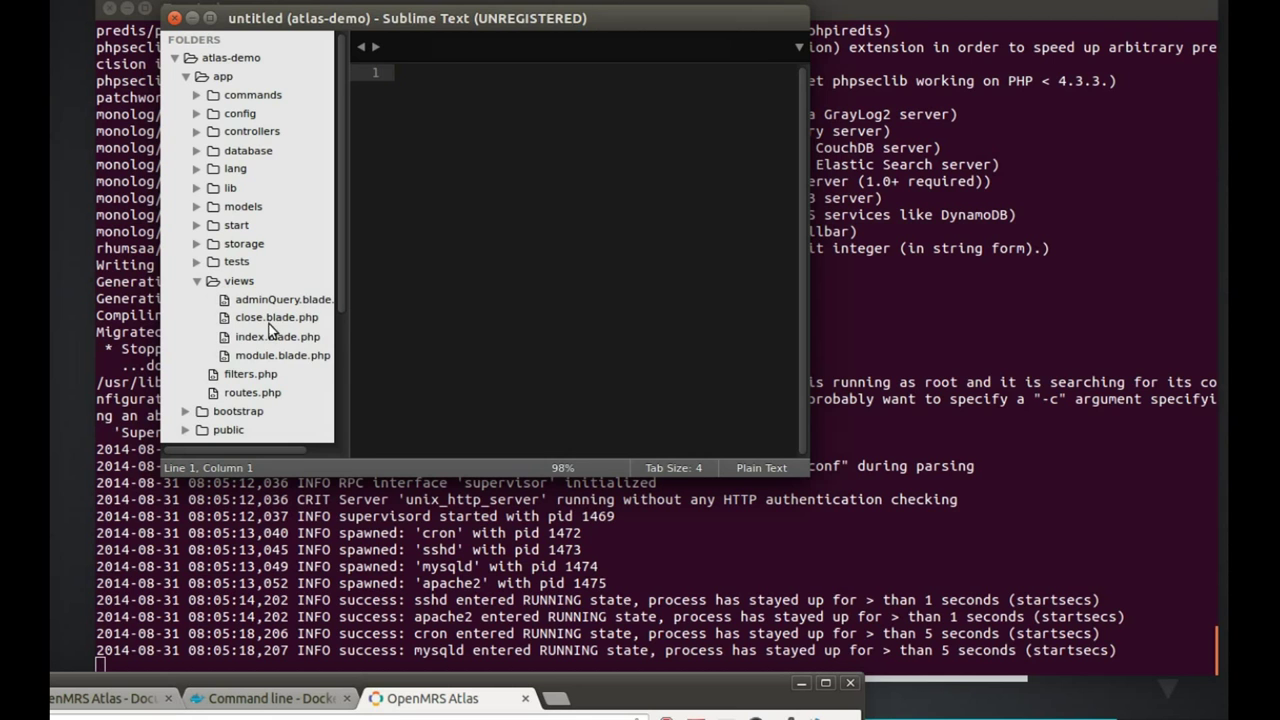
pyautogui.doubleClick(276, 336)
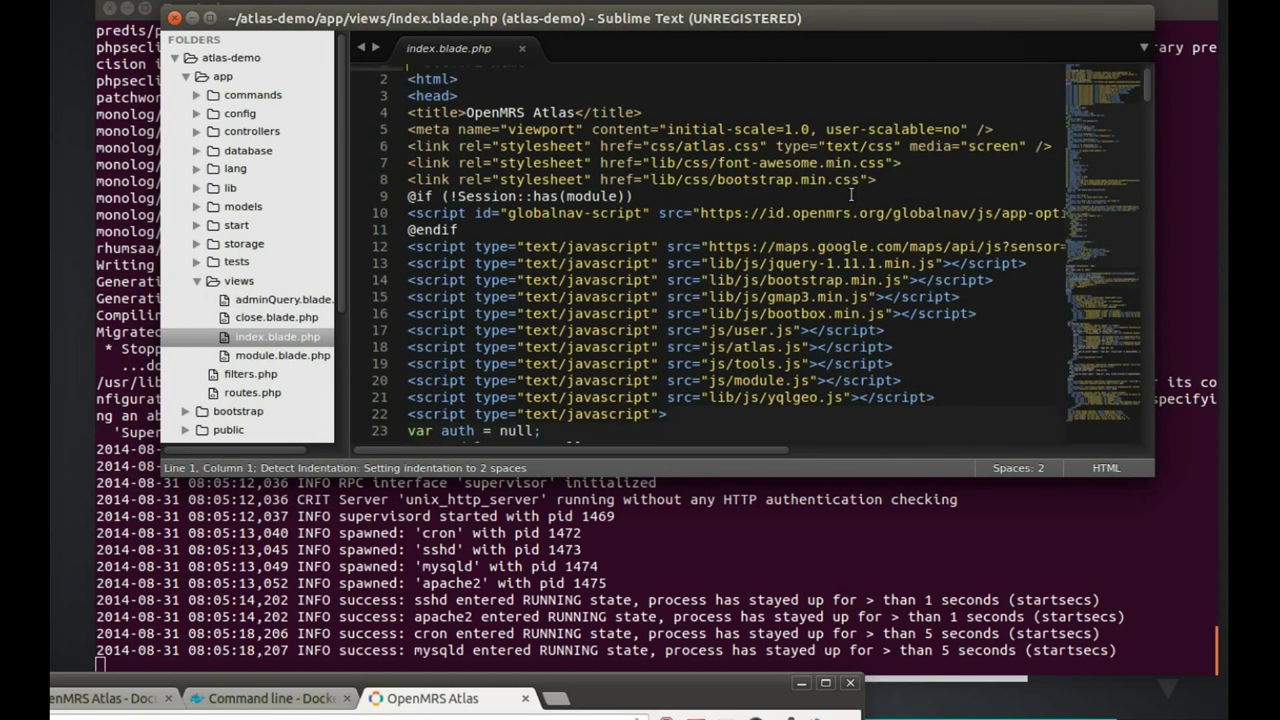
pyautogui.scroll(-3)
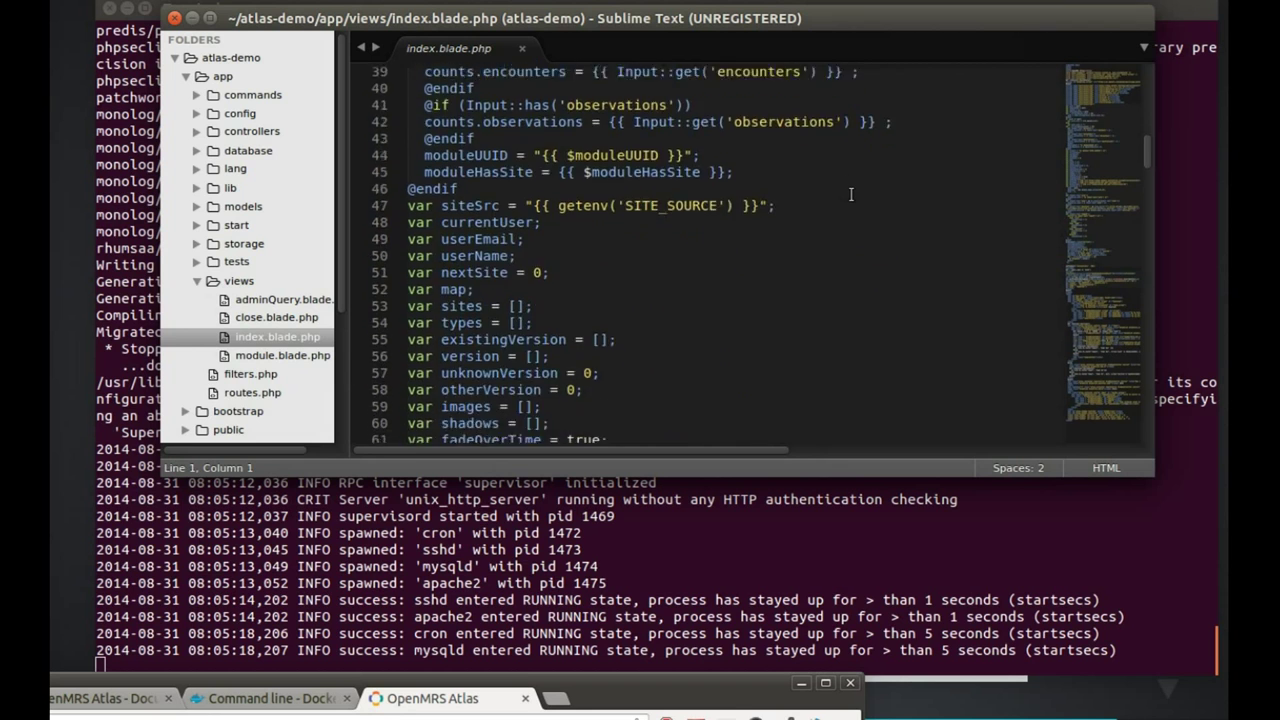
pyautogui.scroll(-3)
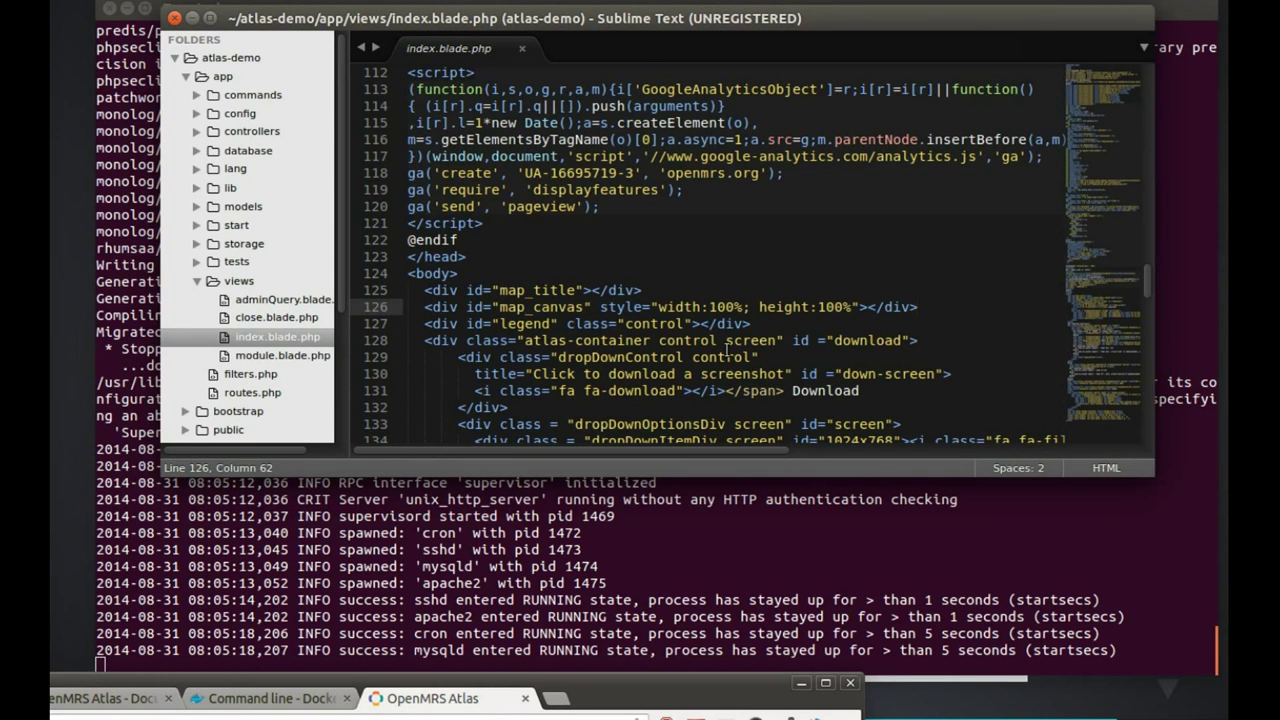
pyautogui.tripleClick(530, 290)
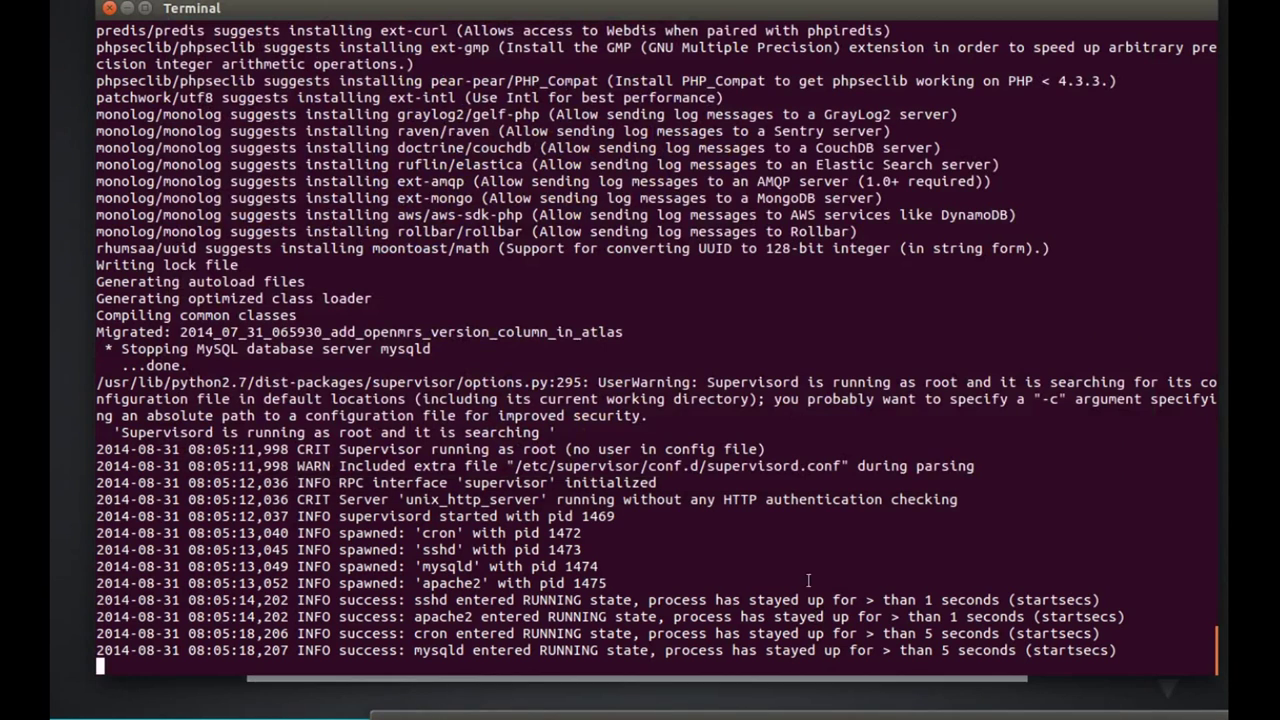
# Step: Run docker stop atlas from a second Terminal tab
pyautogui.rightClick(460, 200)
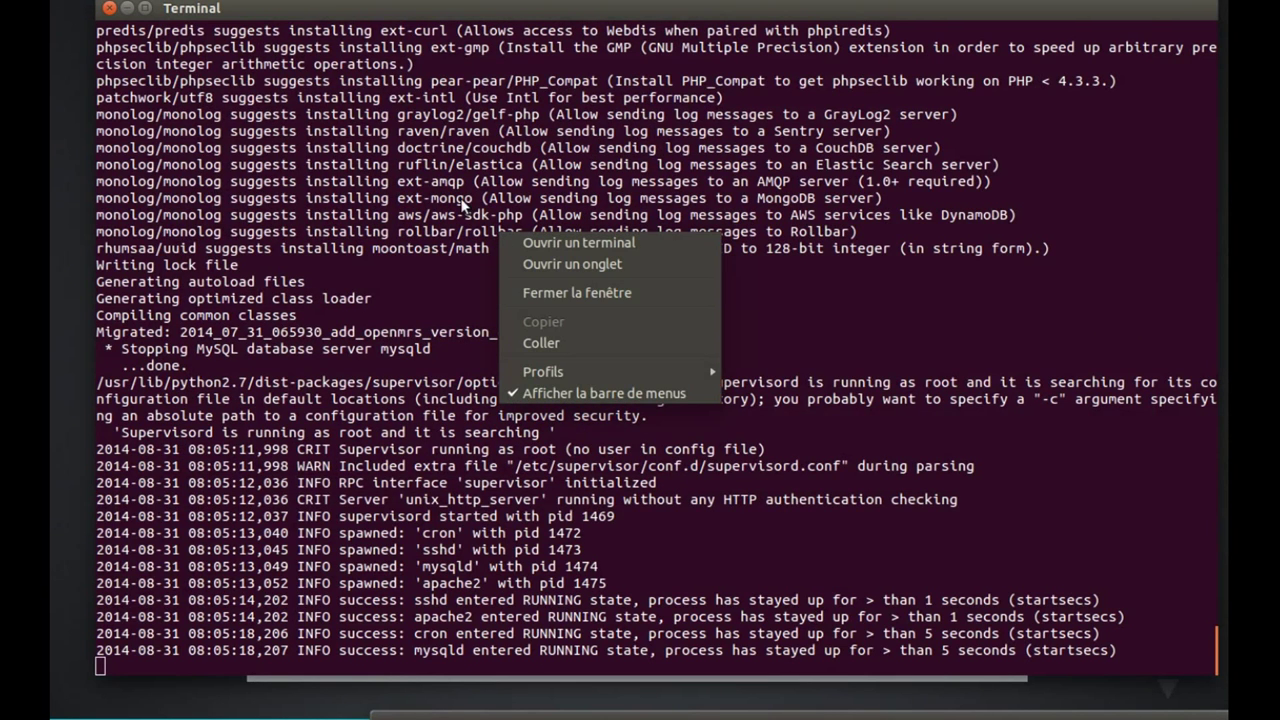
pyautogui.moveTo(630, 264)
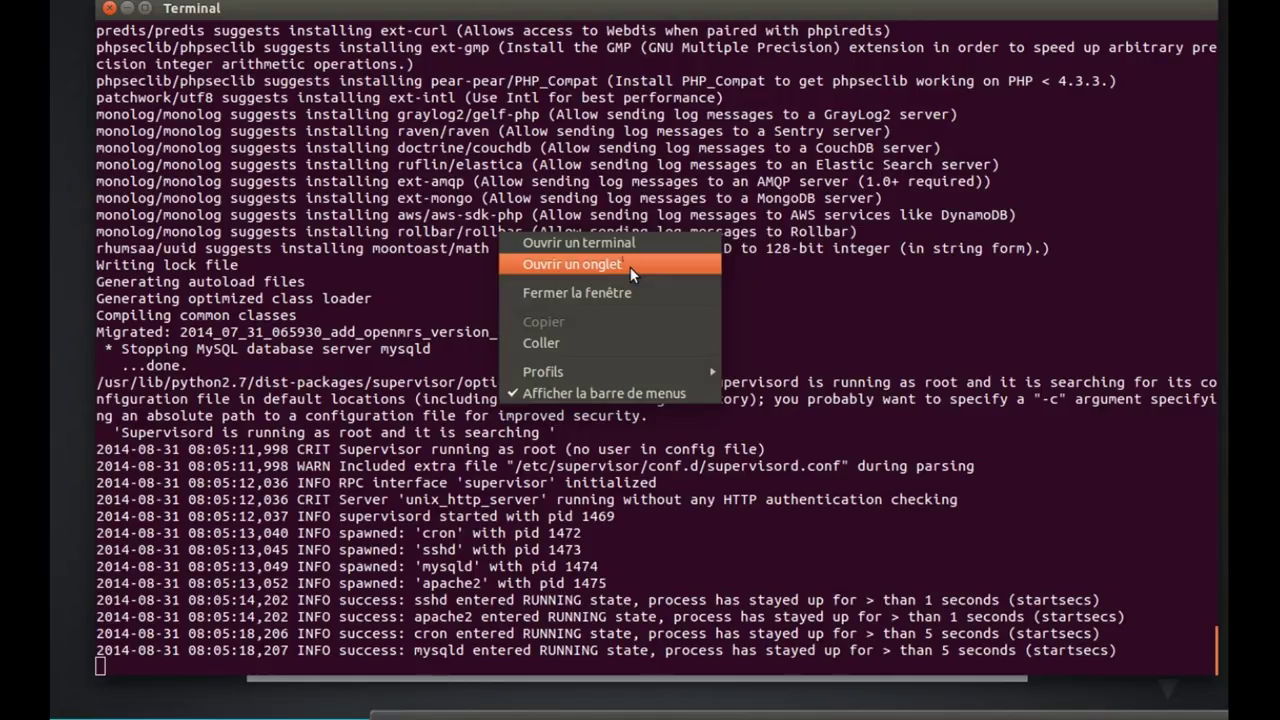
pyautogui.click(574, 264)
pyautogui.write('docker')
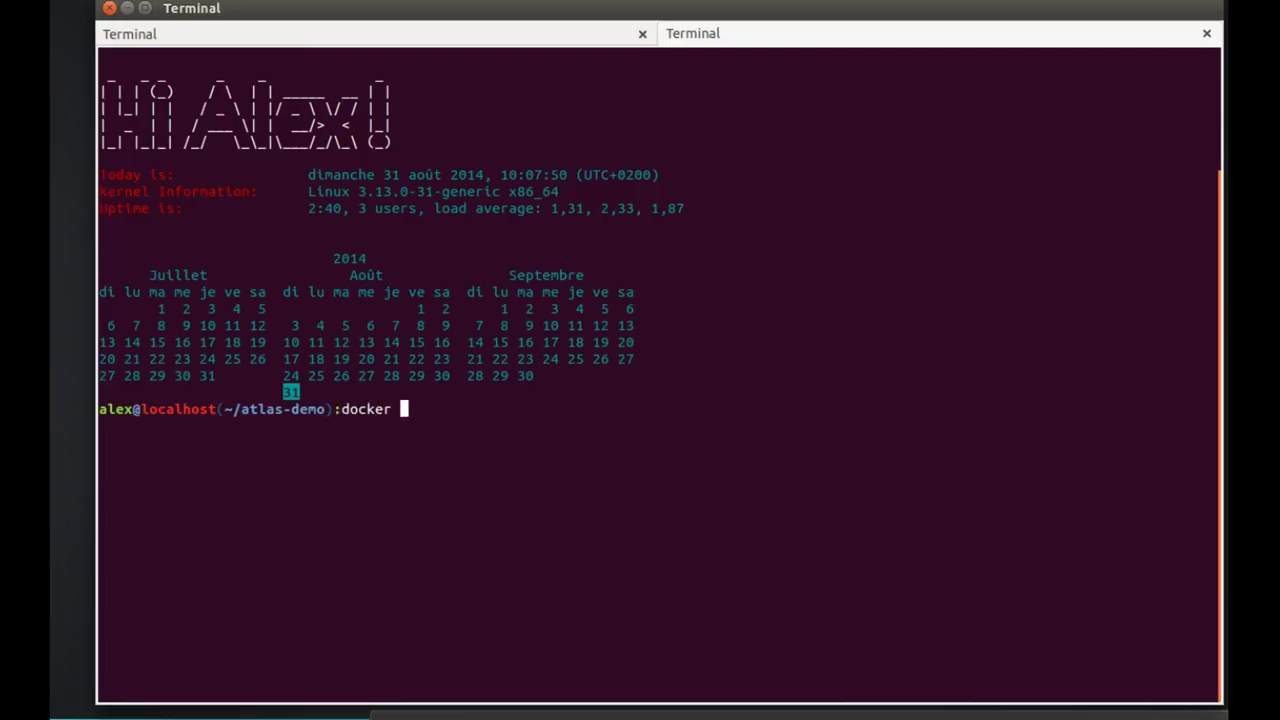
pyautogui.write('stop atlas')
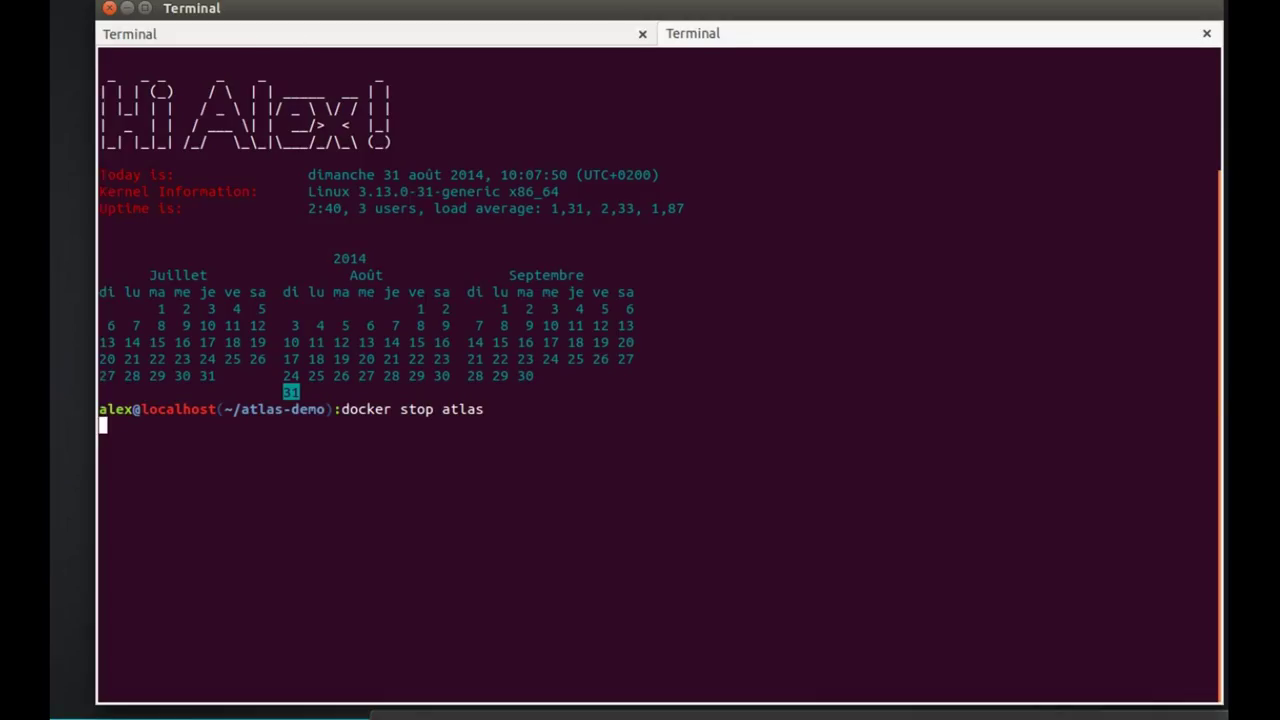
pyautogui.moveTo(252, 50)
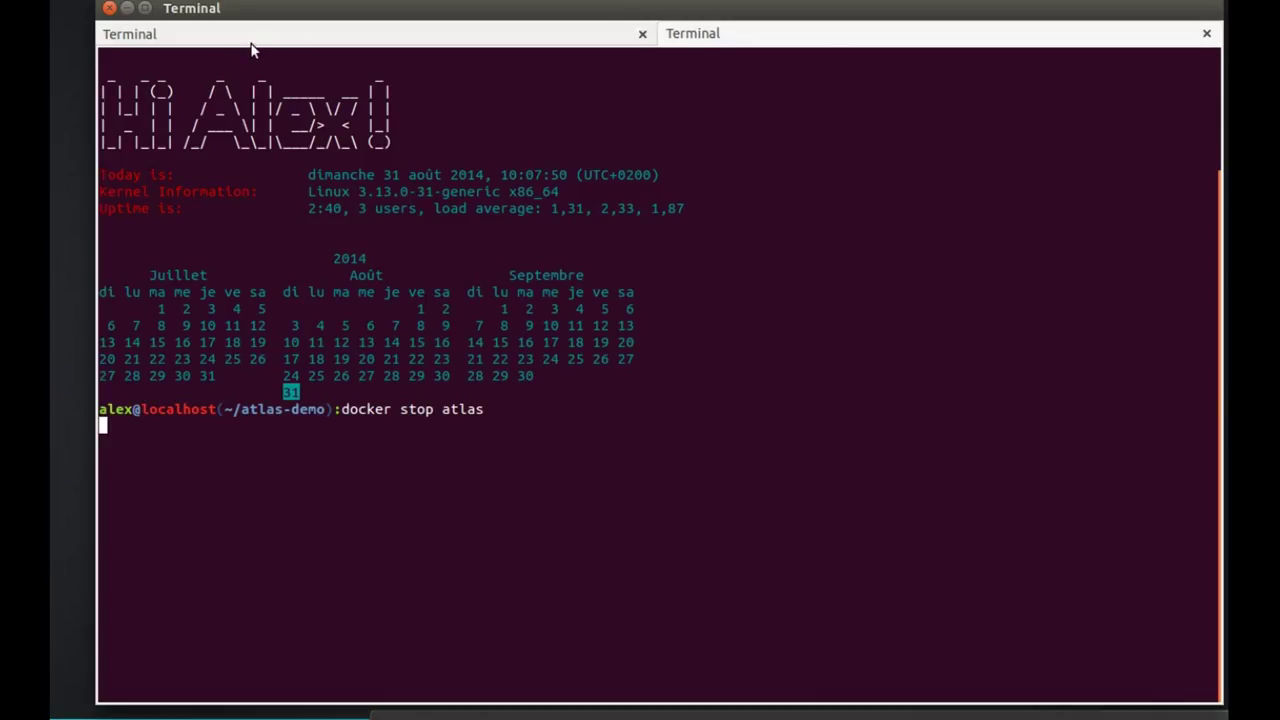
pyautogui.moveTo(540, 38)
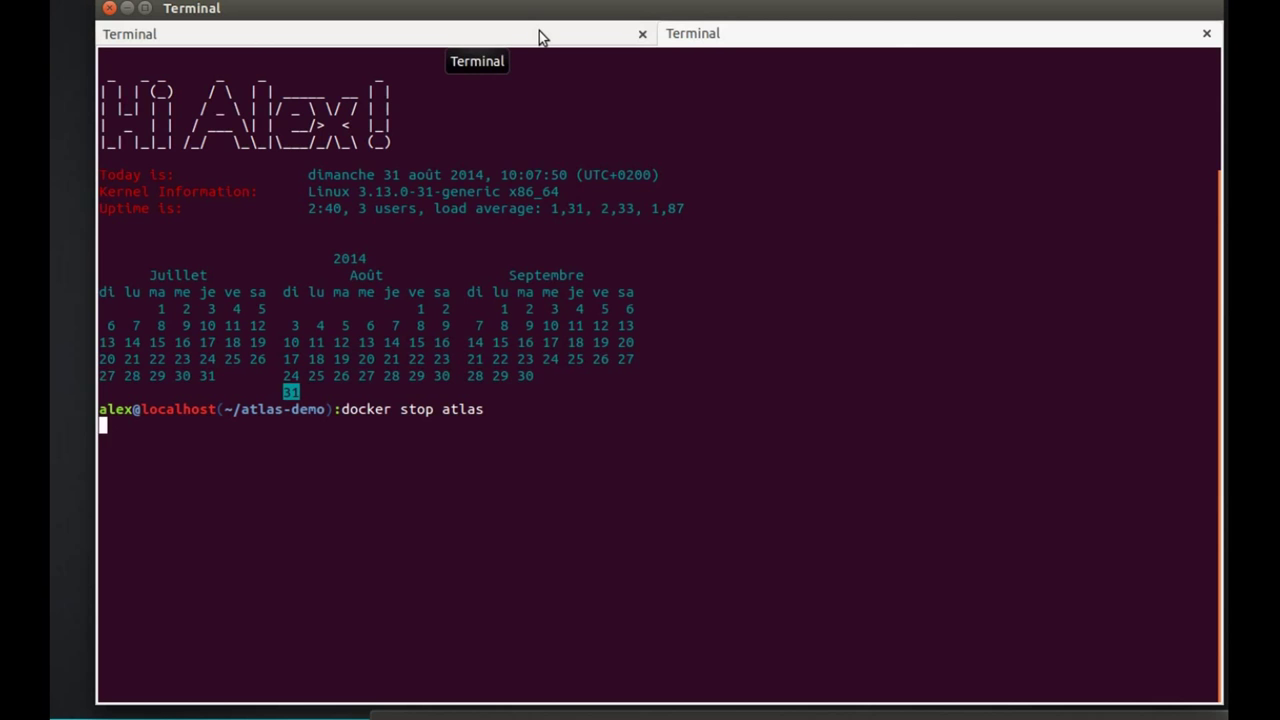
pyautogui.press('Return')
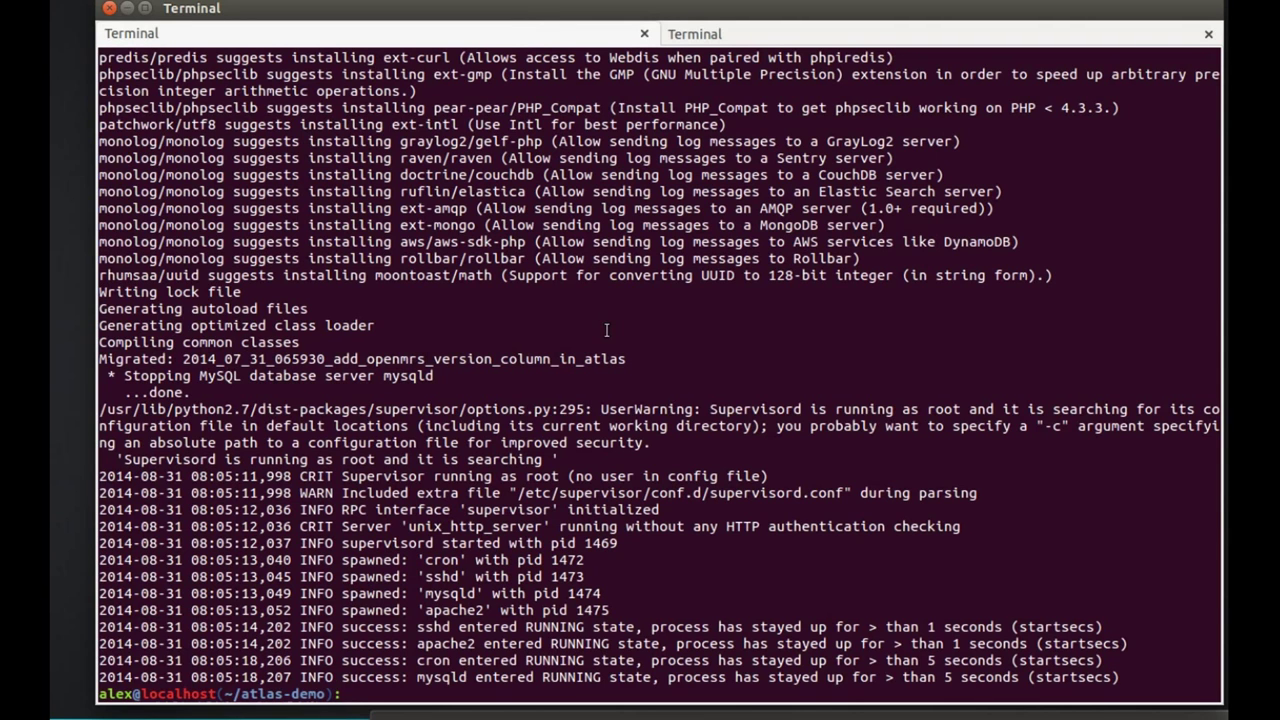
# Step: Clear the first tab's log output now that it returned to its prompt
pyautogui.write('c')
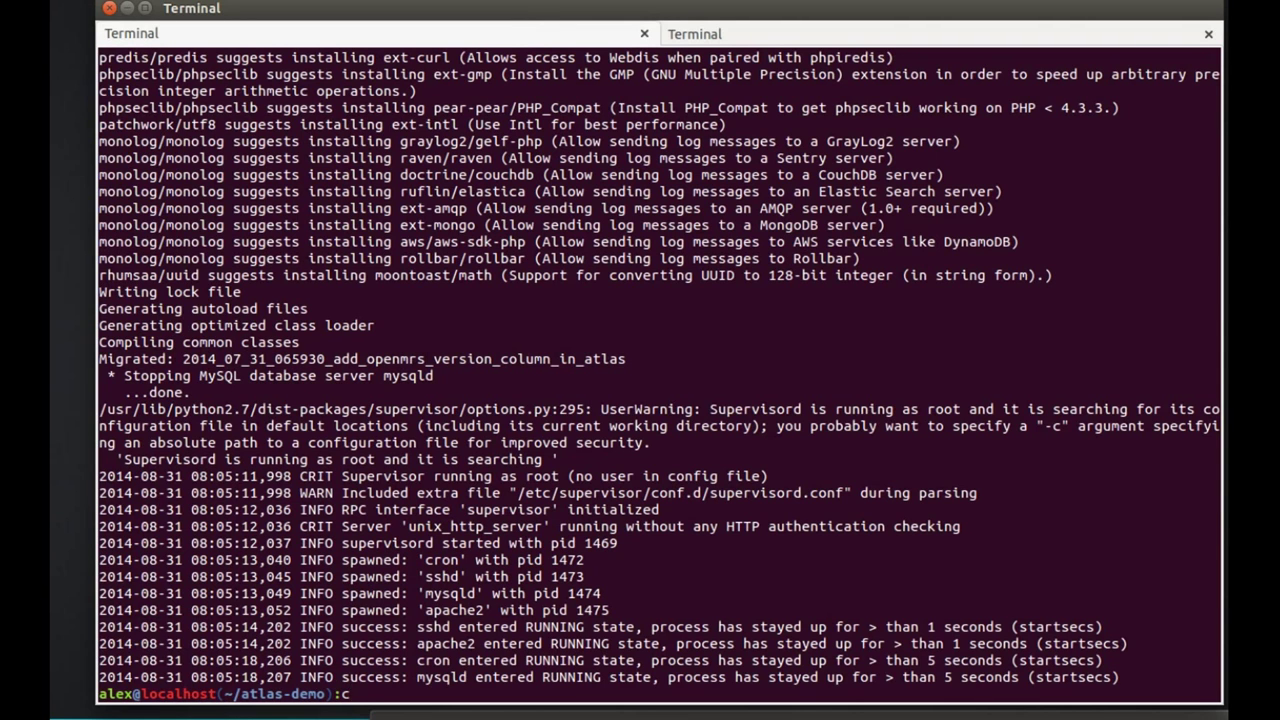
pyautogui.write('lear')
pyautogui.write('docker start')
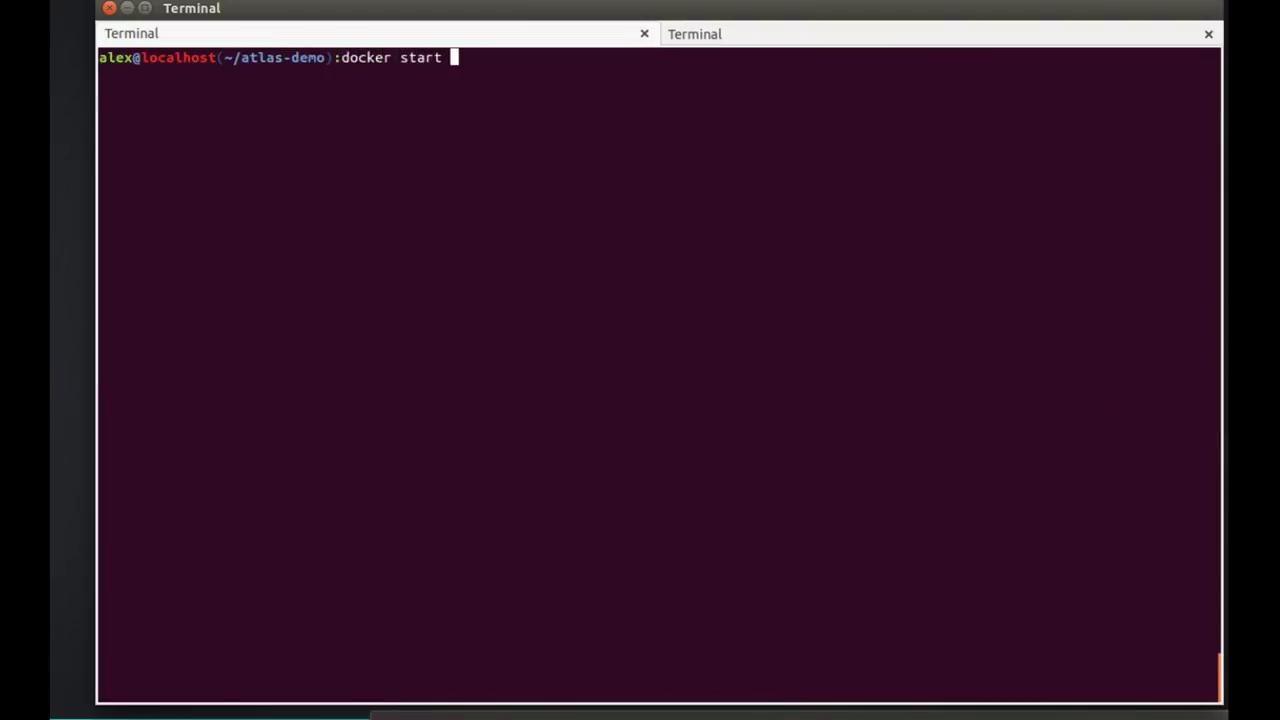
# Step: Restart the atlas container, list it as running with docker ps, and begin docker logs atlas
pyautogui.write('ala')
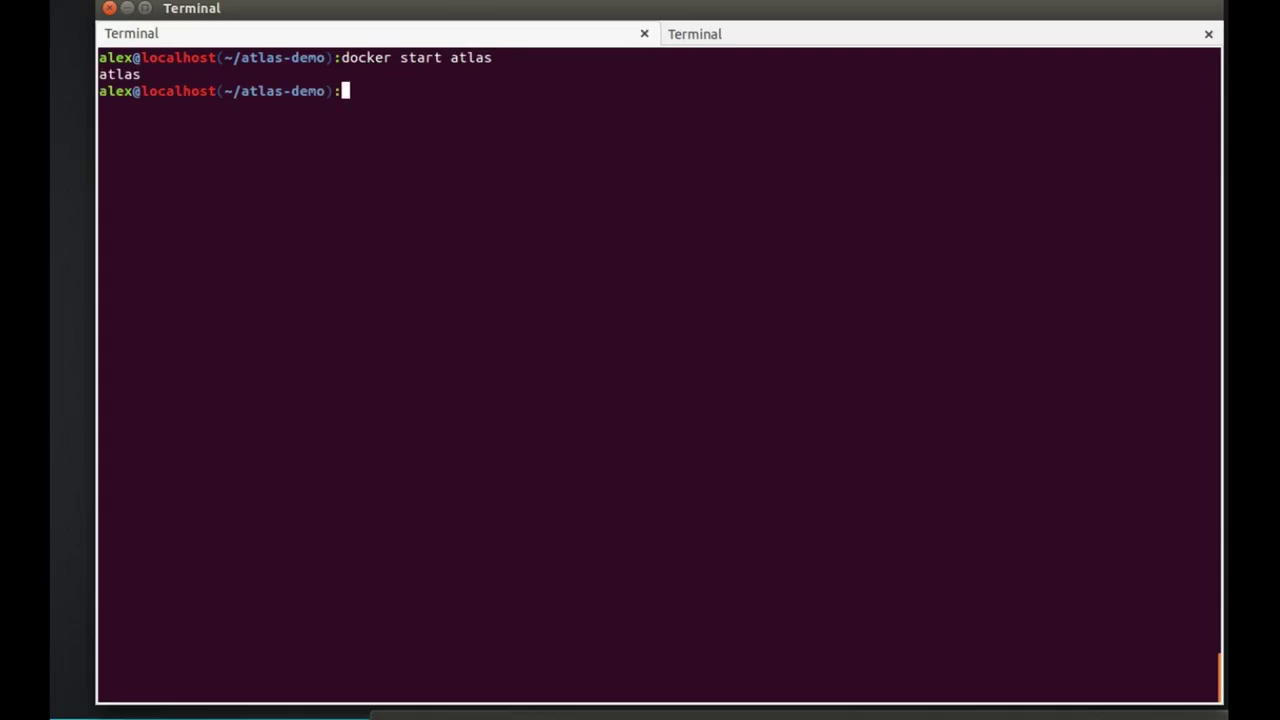
pyautogui.write('docker ps')
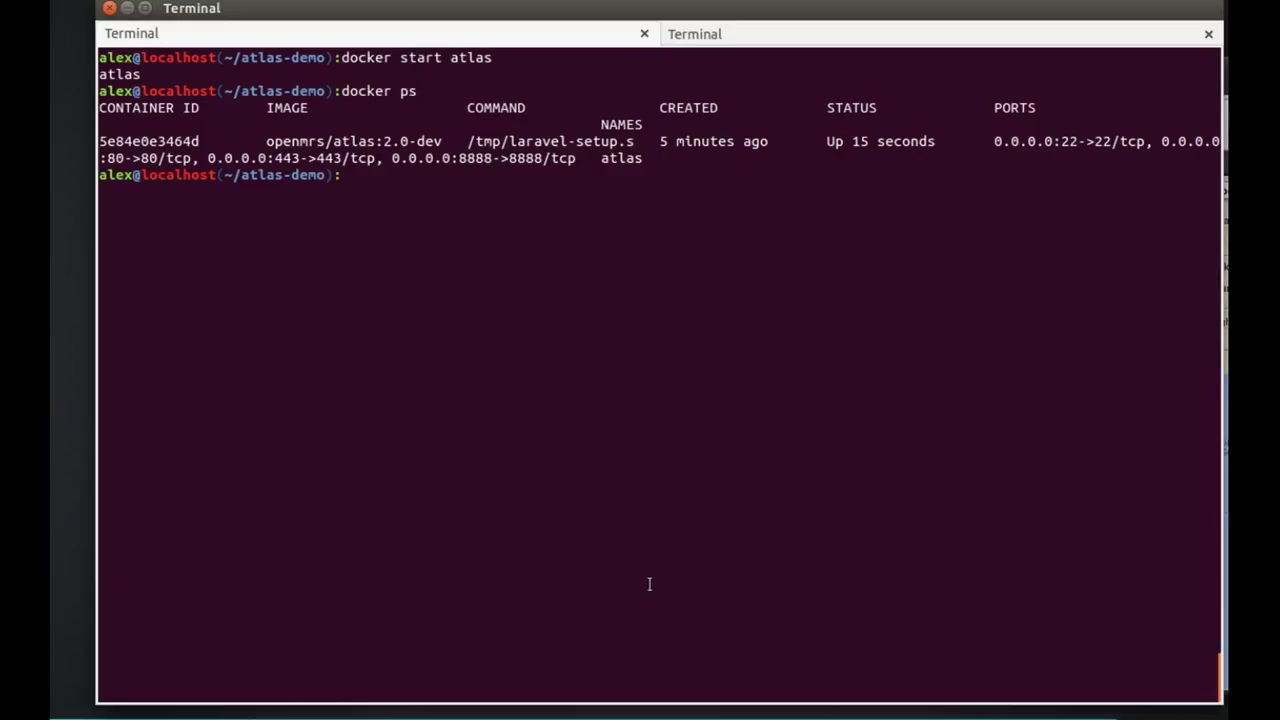
pyautogui.write('docker')
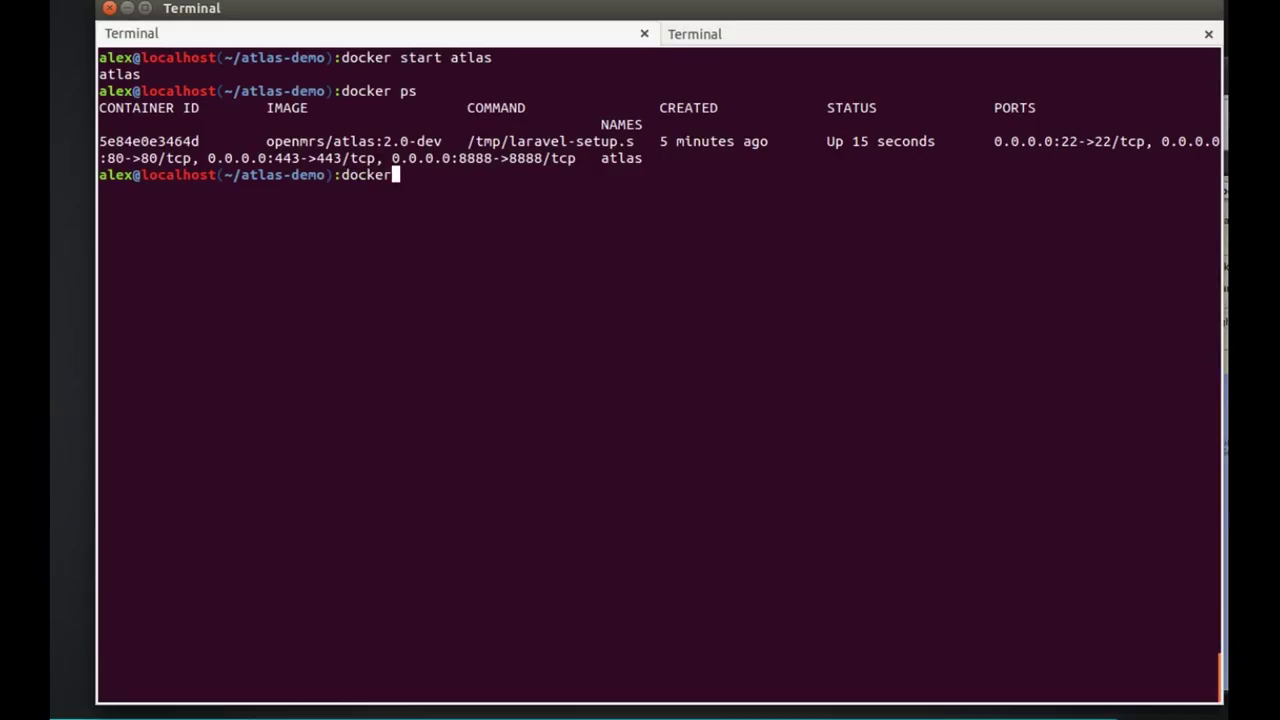
pyautogui.write('log atl')
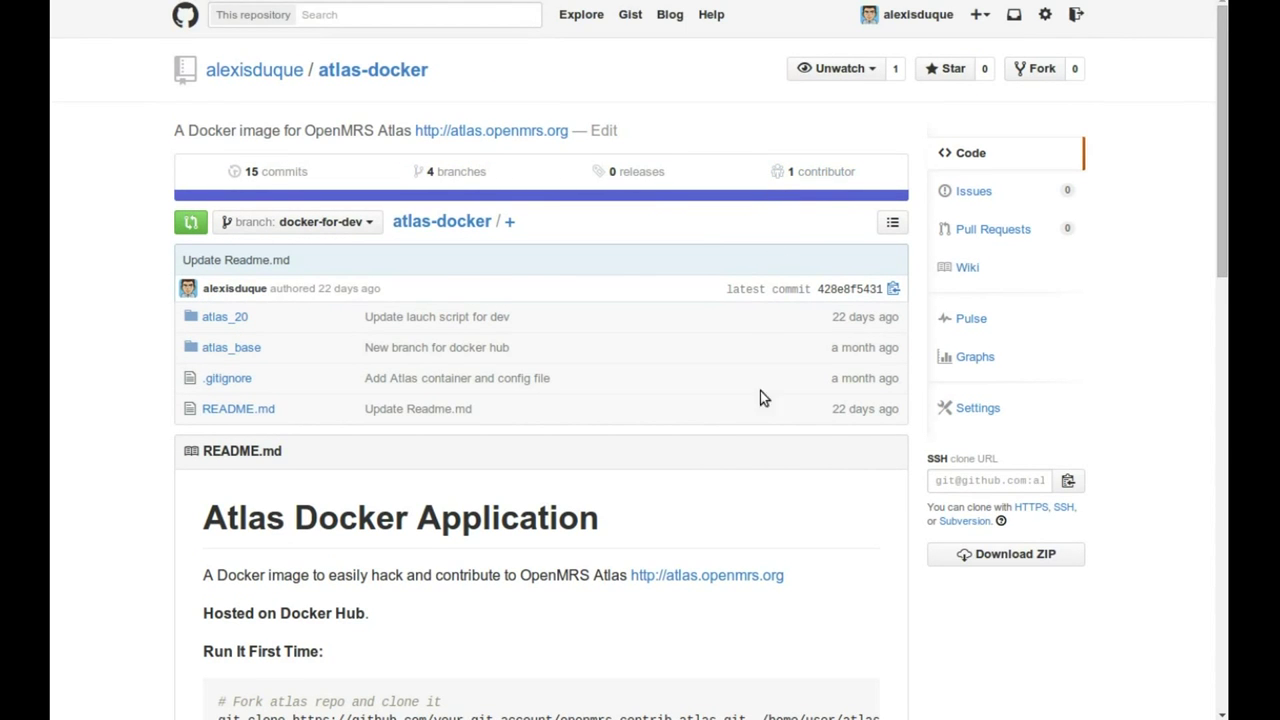
# Step: Browse into the atlas_20 folder of atlas-docker and view its Dockerfile
pyautogui.scroll(-3)
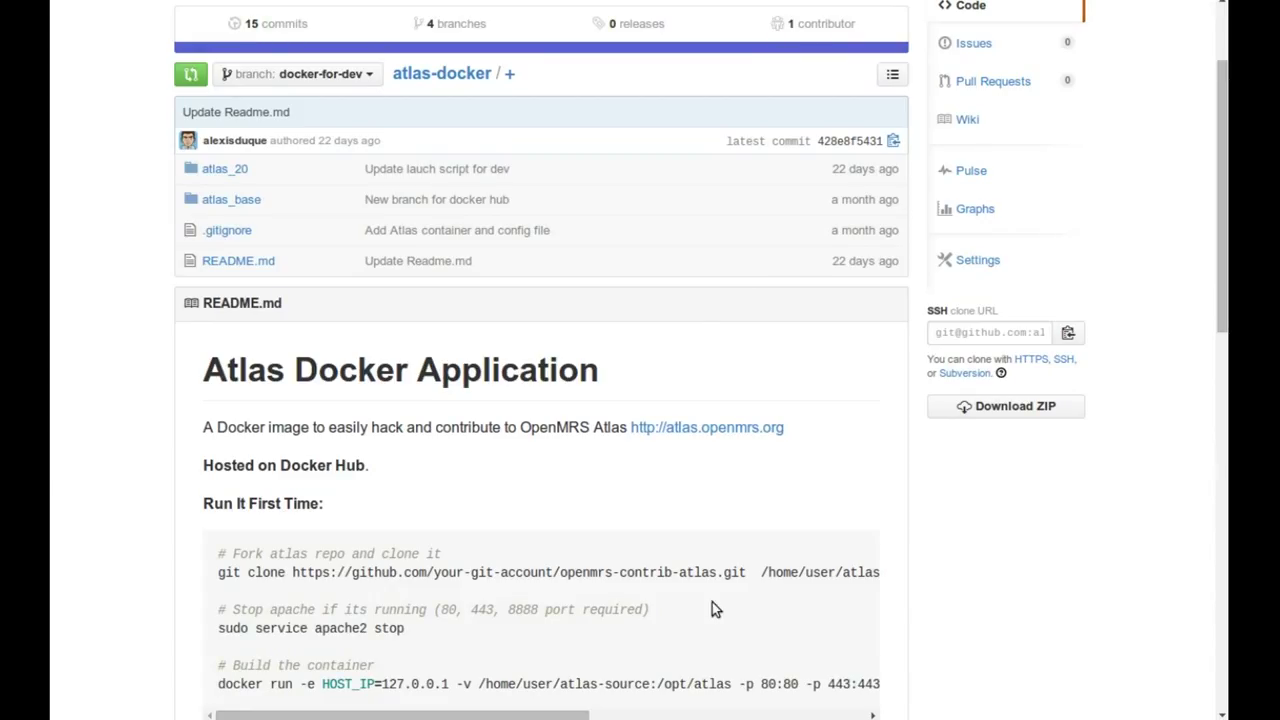
pyautogui.moveTo(724, 616)
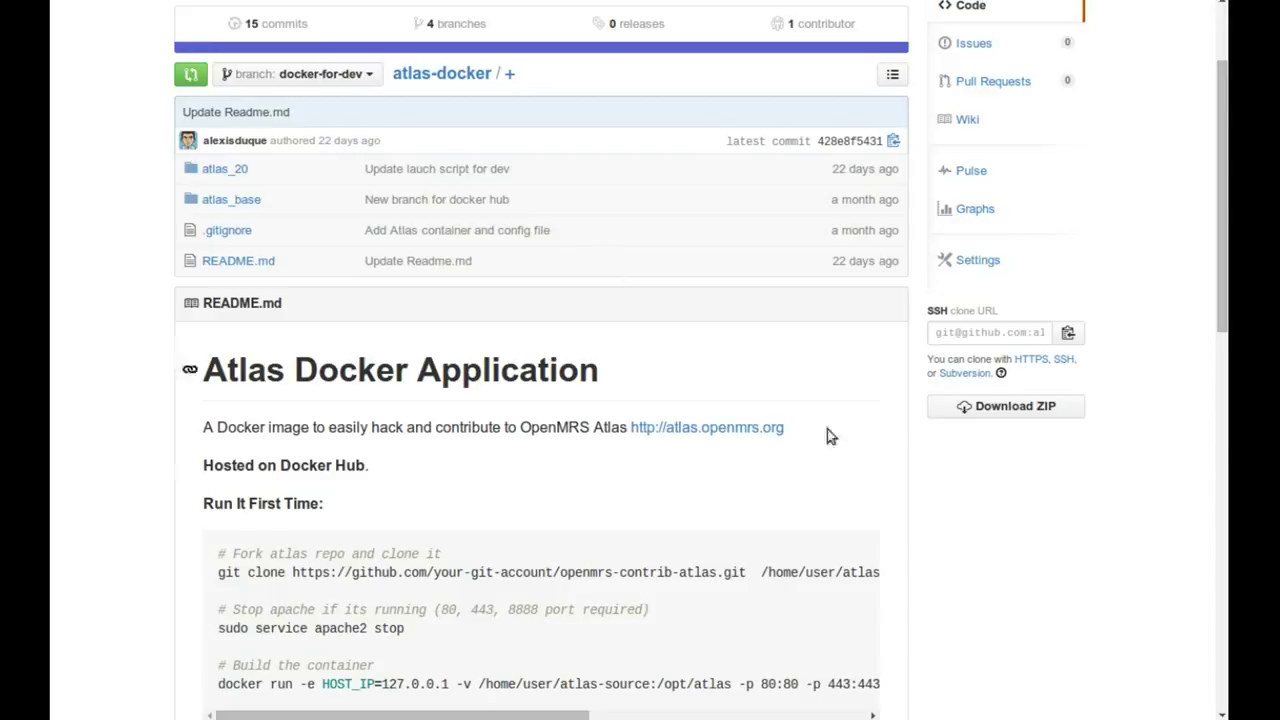
pyautogui.scroll(-3)
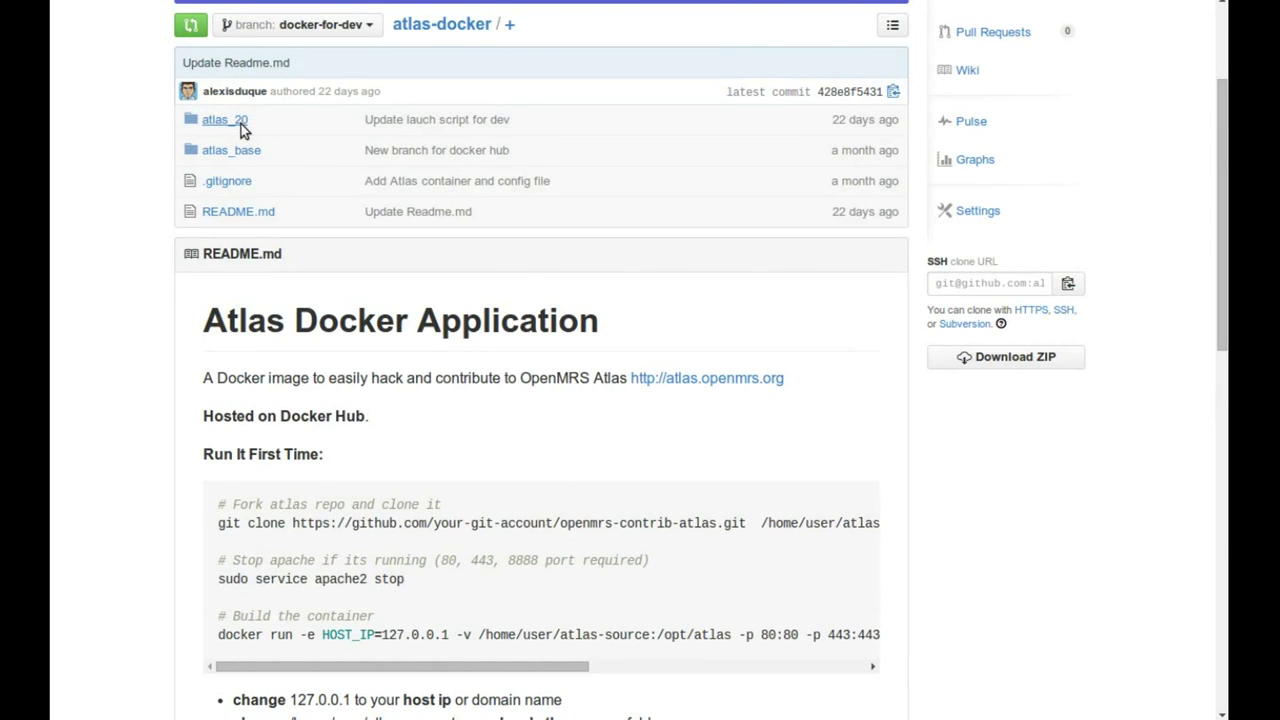
pyautogui.click(220, 120)
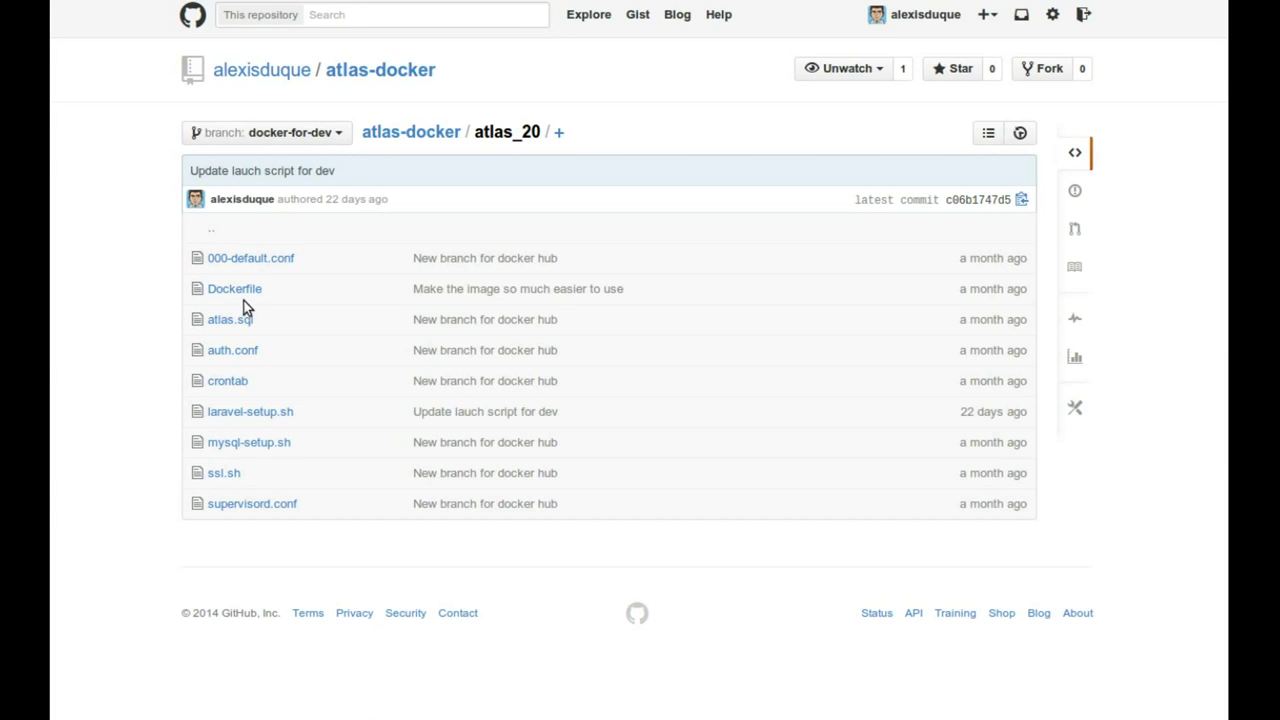
pyautogui.click(234, 288)
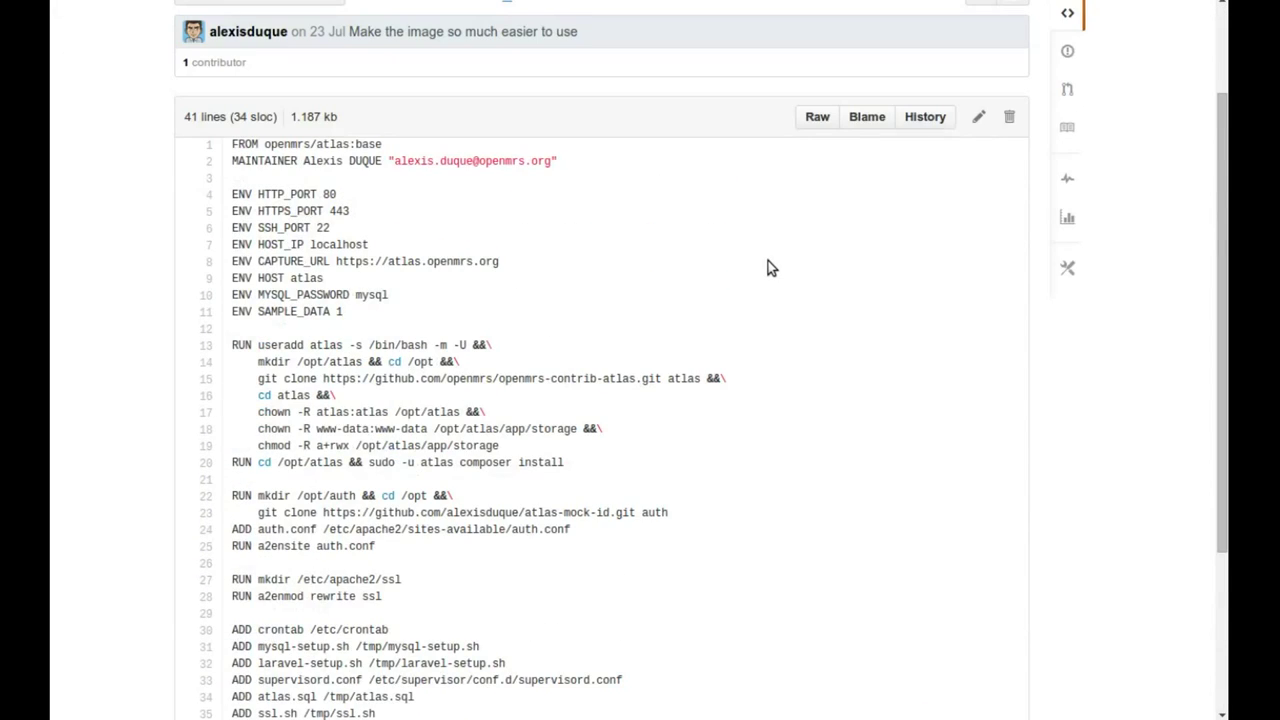
# Step: Scroll through the Dockerfile, then view the laravel-setup.sh script
pyautogui.scroll(-3)
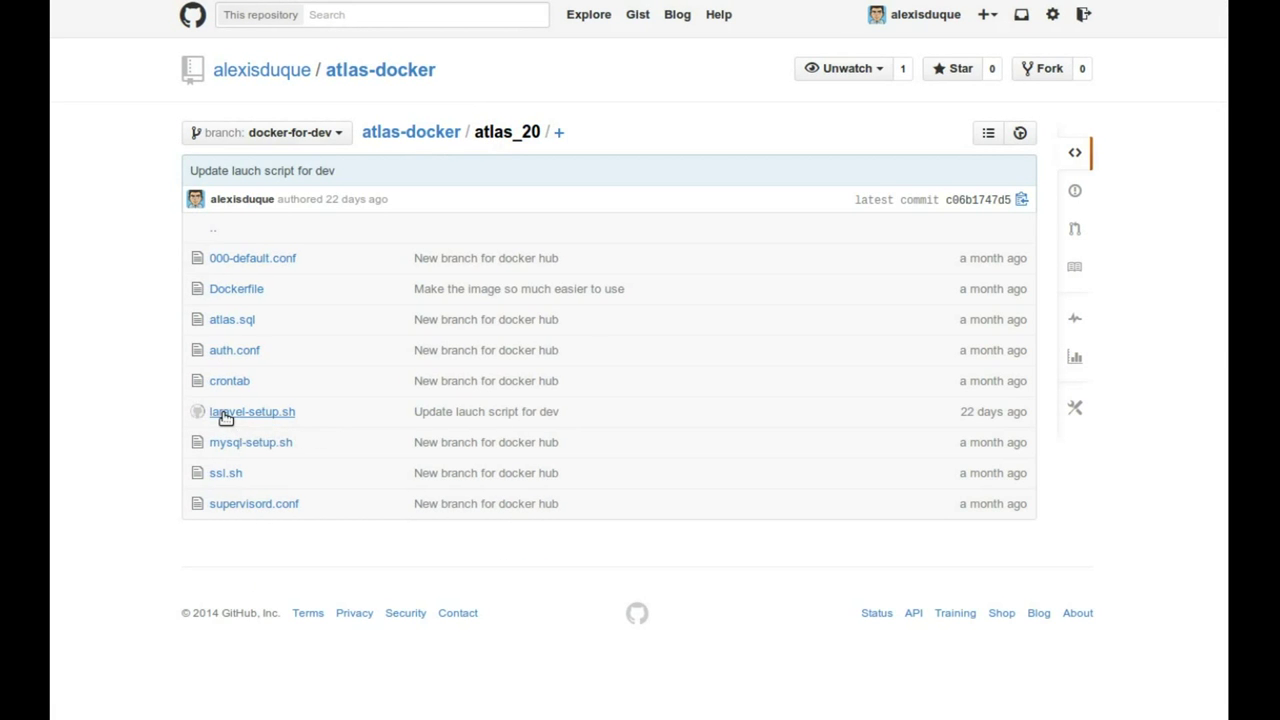
pyautogui.click(252, 412)
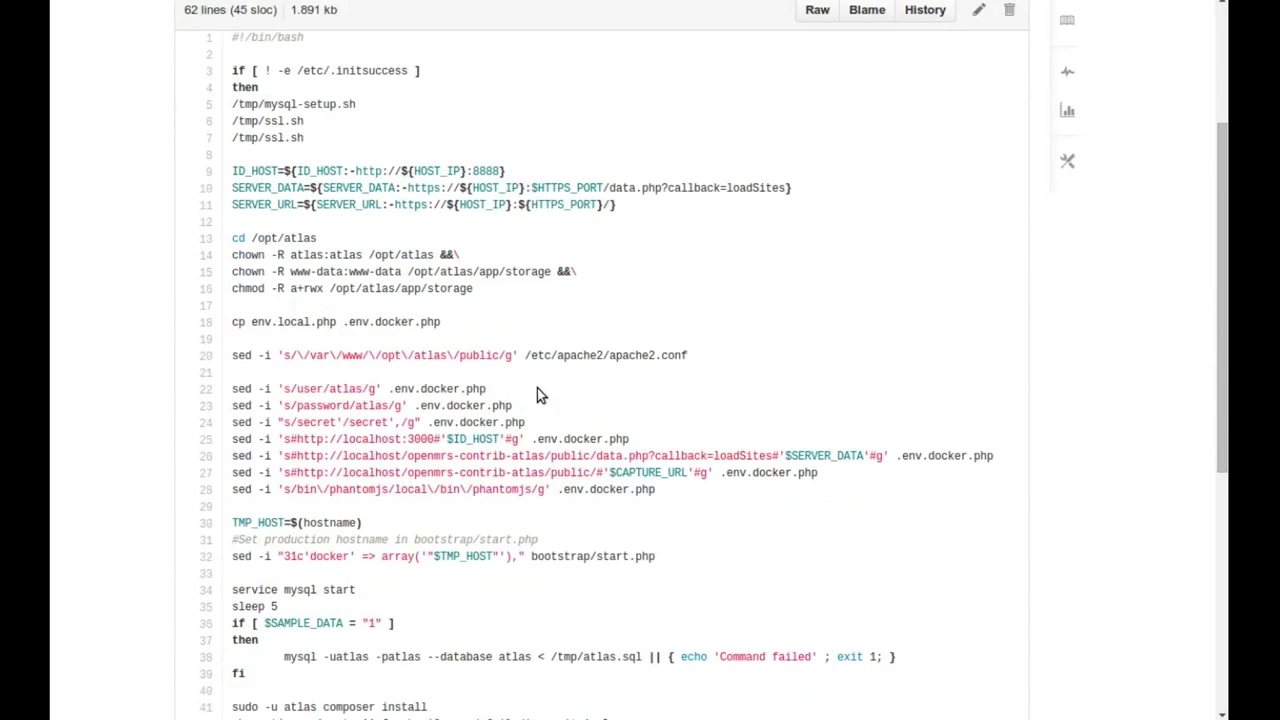